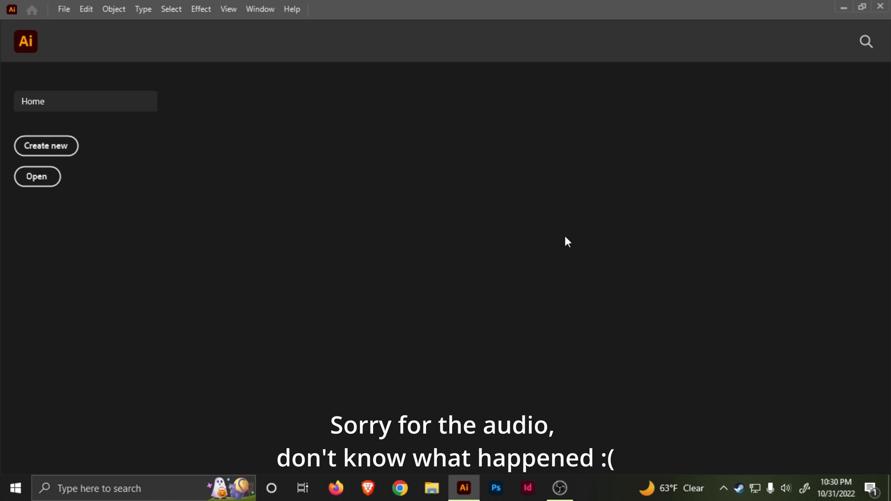
pyautogui.moveTo(247, 210)
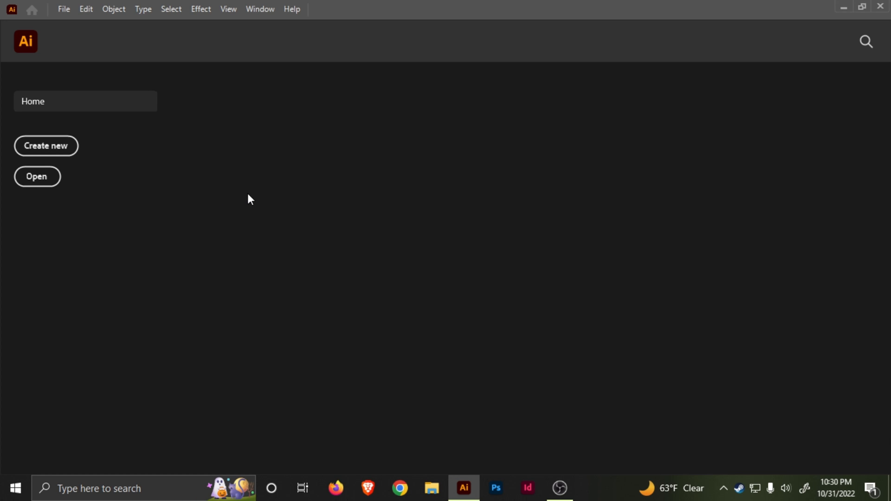
pyautogui.moveTo(256, 187)
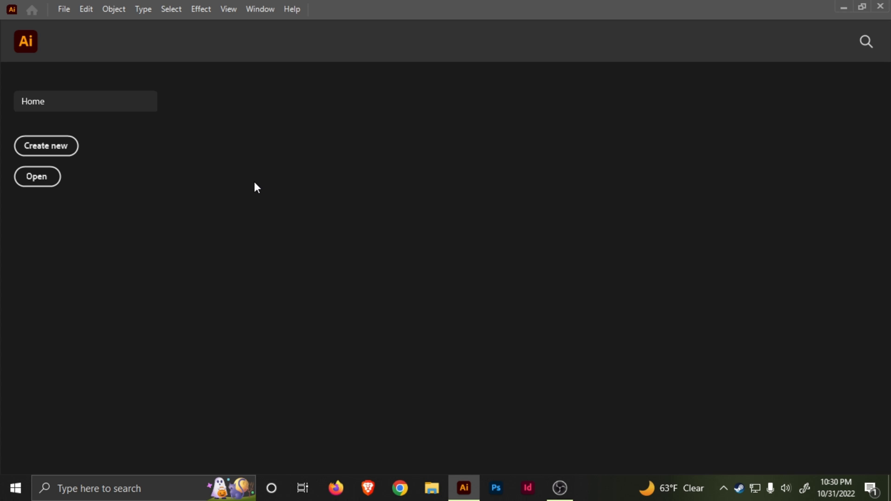
pyautogui.moveTo(257, 194)
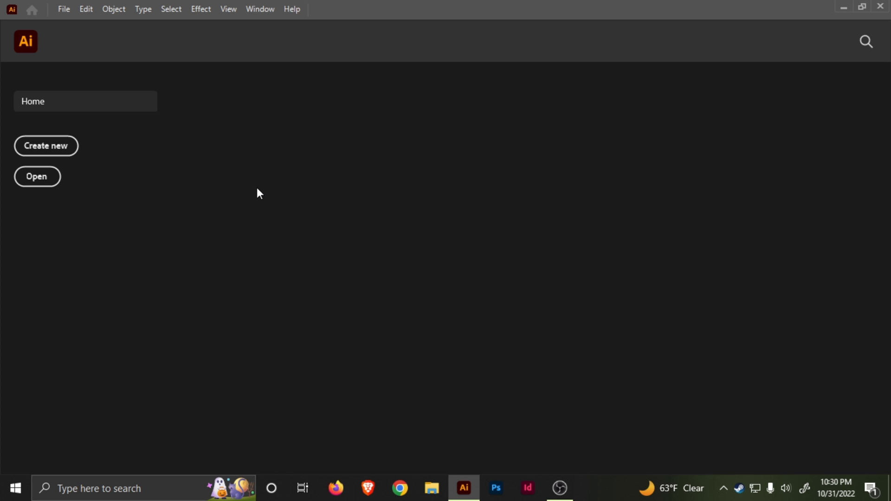
pyautogui.moveTo(395, 171)
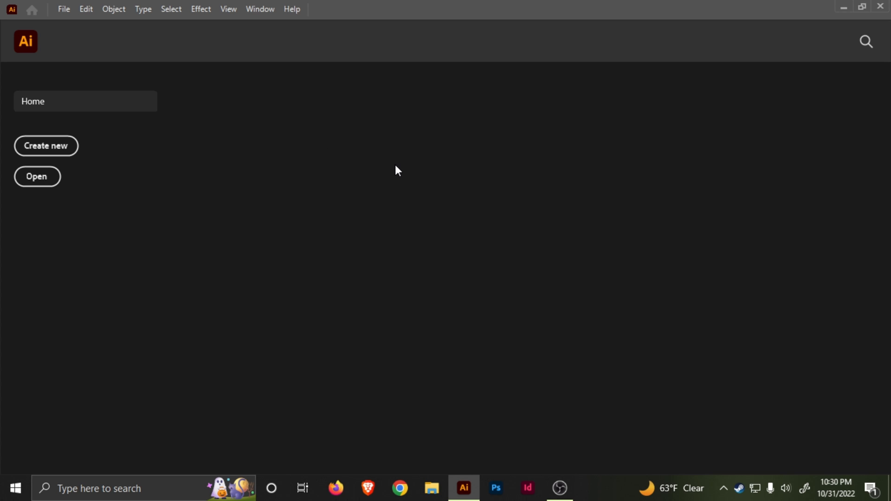
pyautogui.moveTo(403, 175)
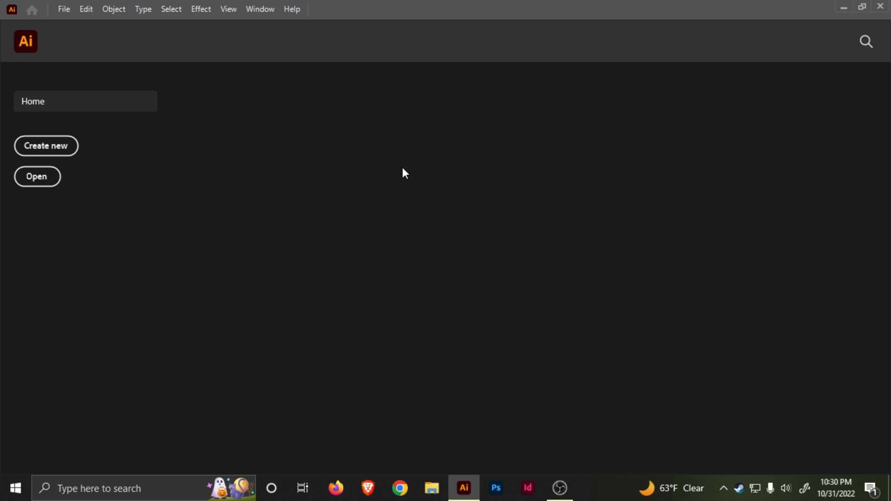
pyautogui.moveTo(256, 150)
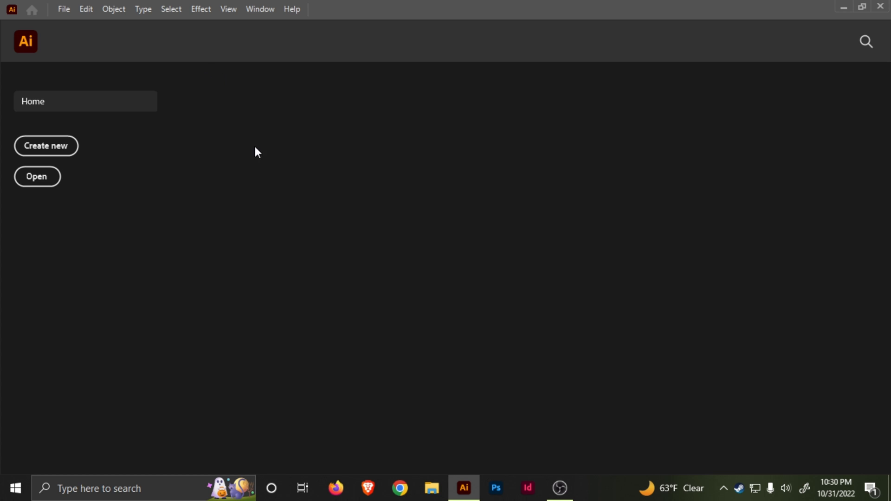
pyautogui.moveTo(256, 156)
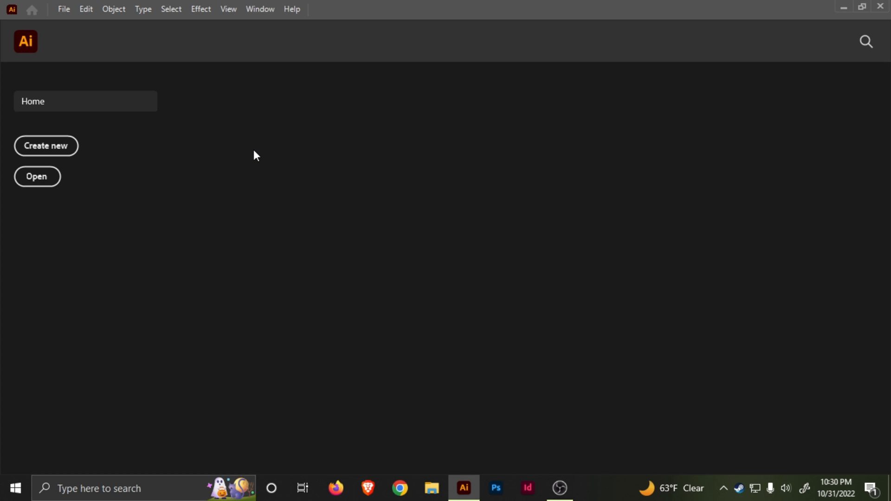
pyautogui.moveTo(296, 148)
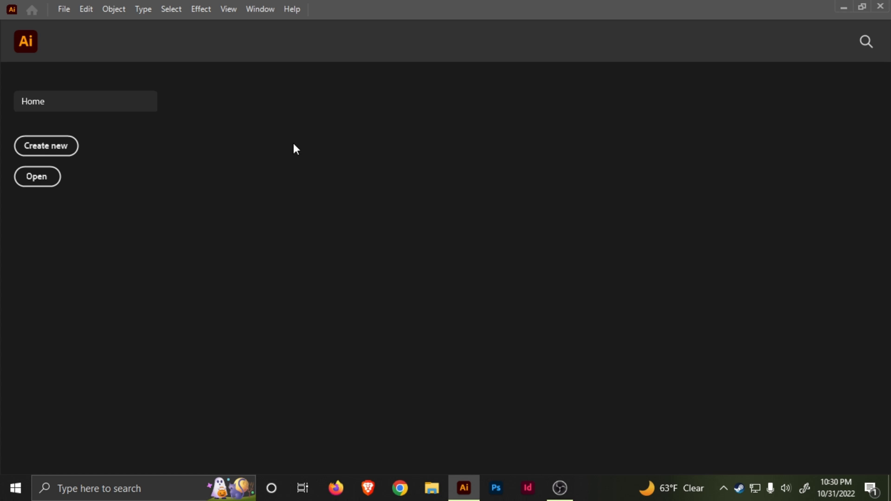
pyautogui.moveTo(317, 226)
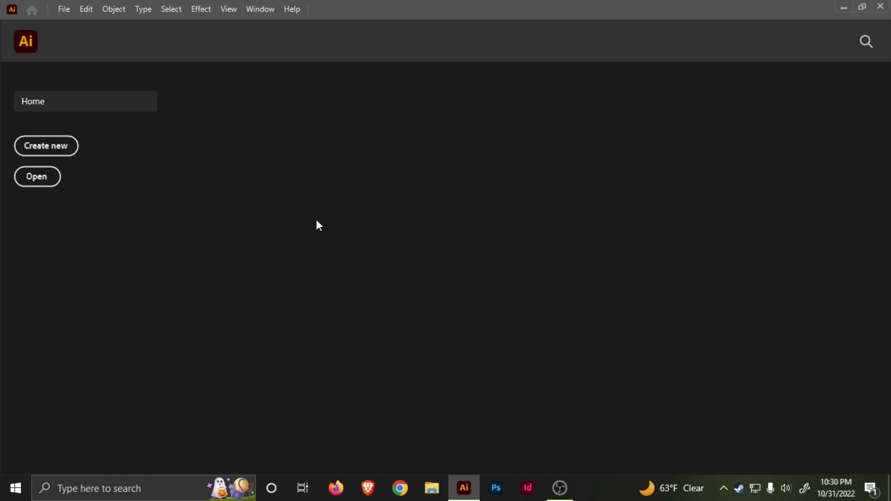
pyautogui.moveTo(366, 251)
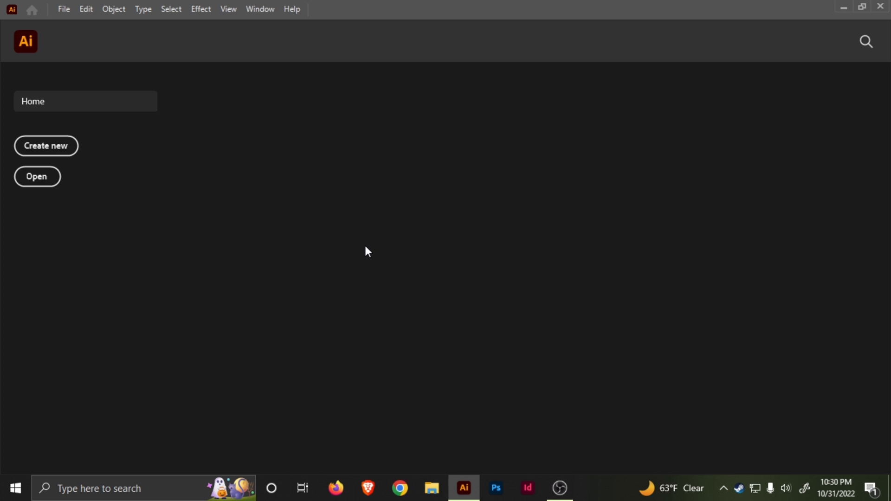
pyautogui.moveTo(385, 235)
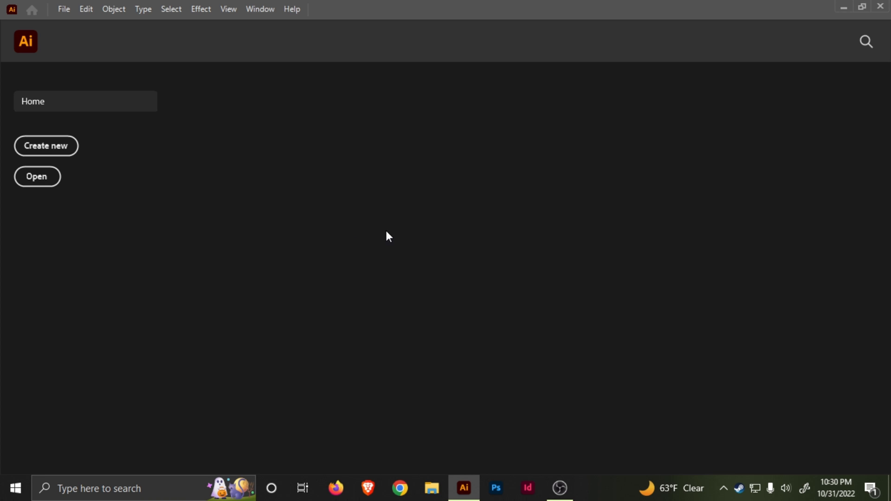
pyautogui.moveTo(224, 155)
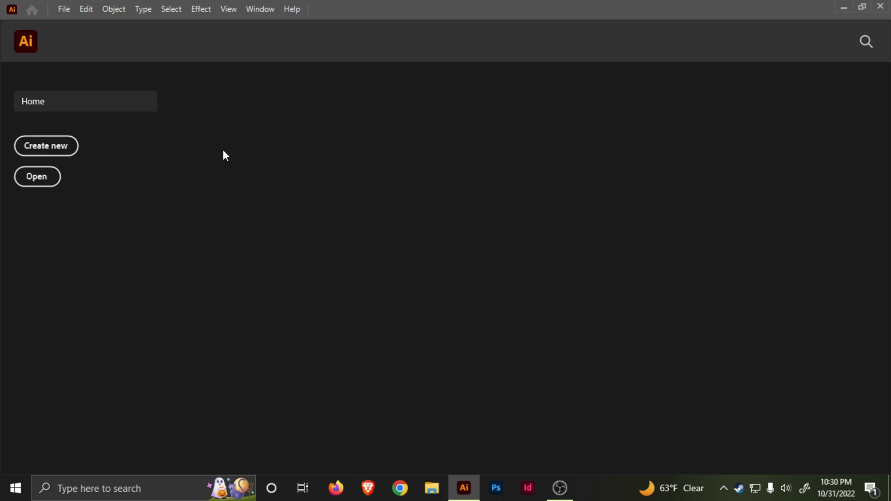
pyautogui.moveTo(106, 148)
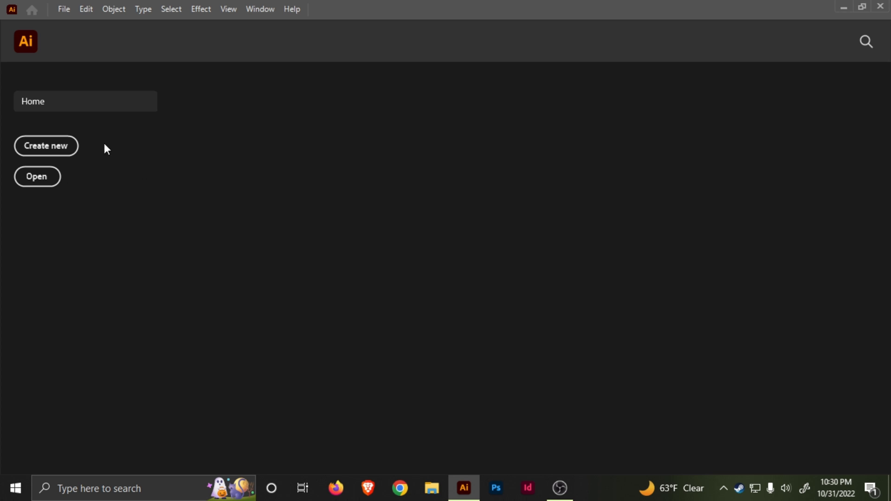
# Step: Start a new document in inches using the Letter 8.5 × 11 in preset and create it
pyautogui.click(46, 146)
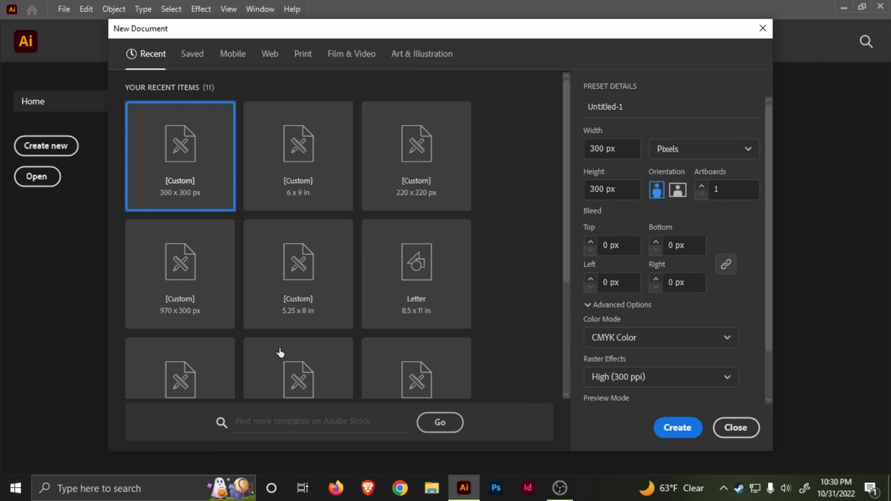
pyautogui.moveTo(363, 457)
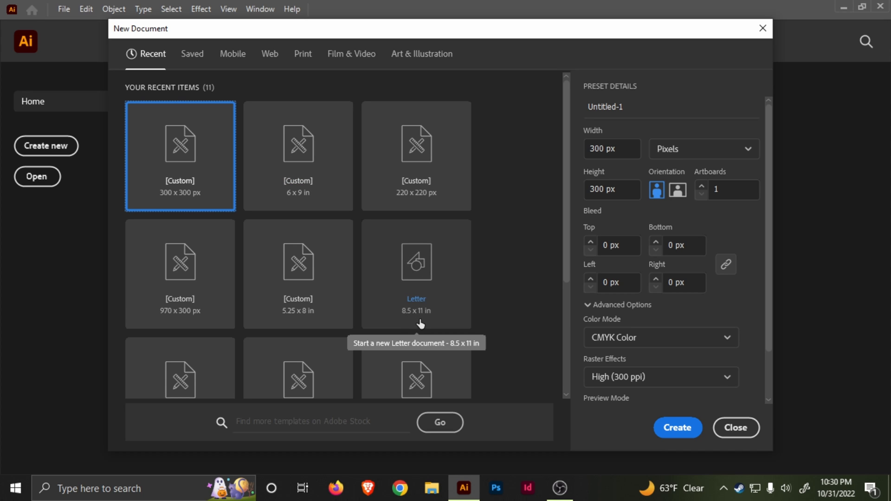
pyautogui.click(704, 148)
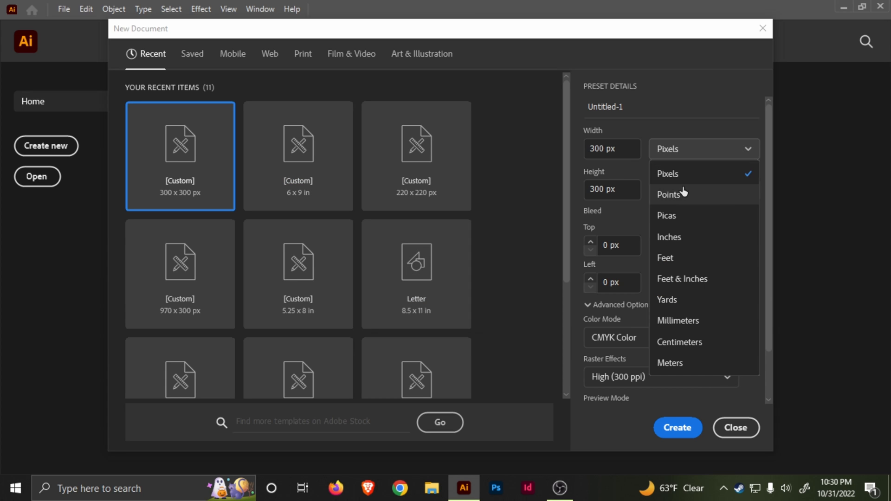
pyautogui.click(669, 238)
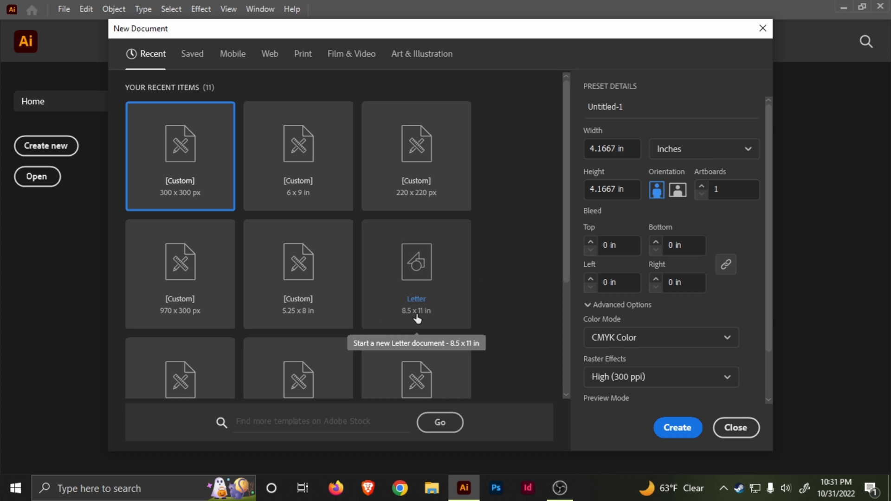
pyautogui.moveTo(442, 319)
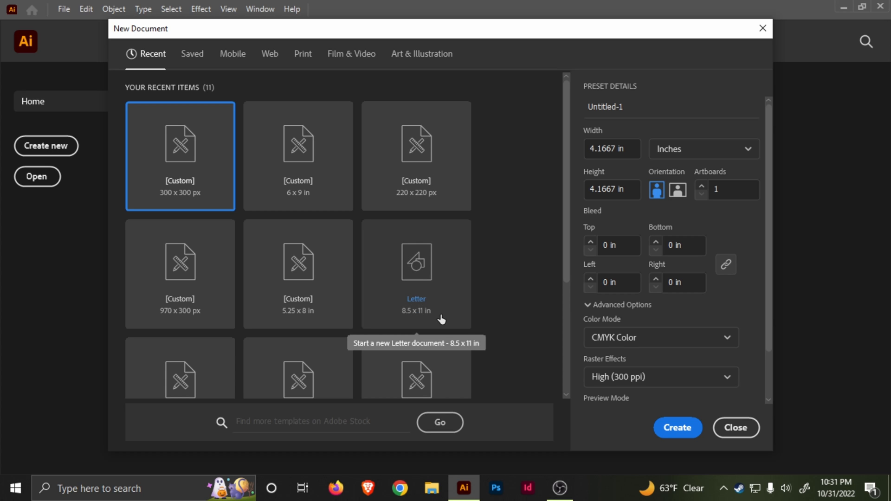
pyautogui.click(416, 275)
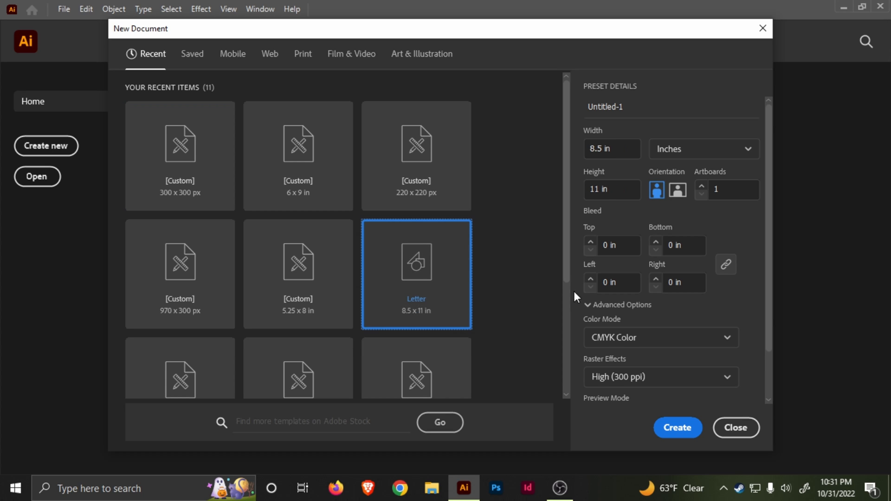
pyautogui.click(735, 428)
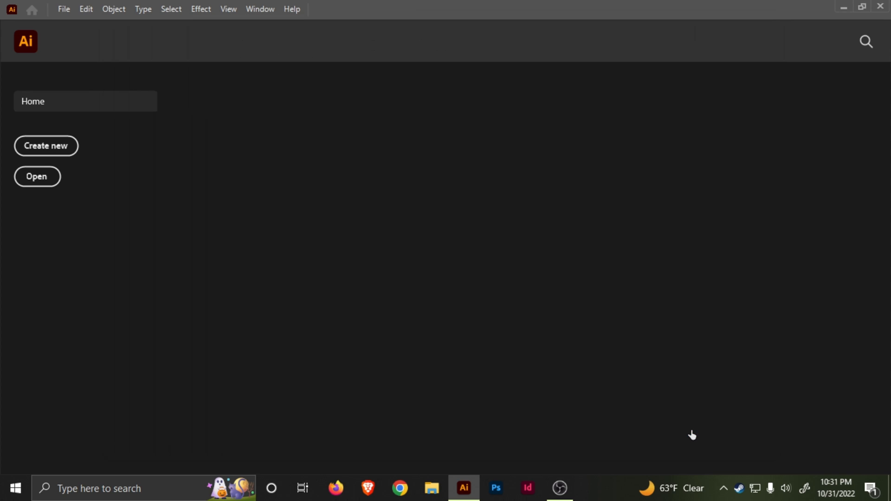
pyautogui.moveTo(521, 224)
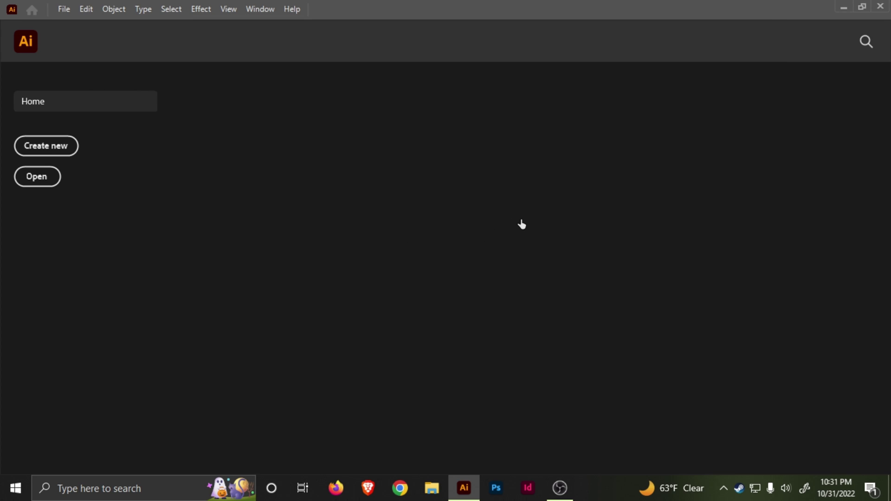
# Step: Add Layer 2 above Layer 1 in the Layers panel and make Layer 1 active
pyautogui.click(47, 146)
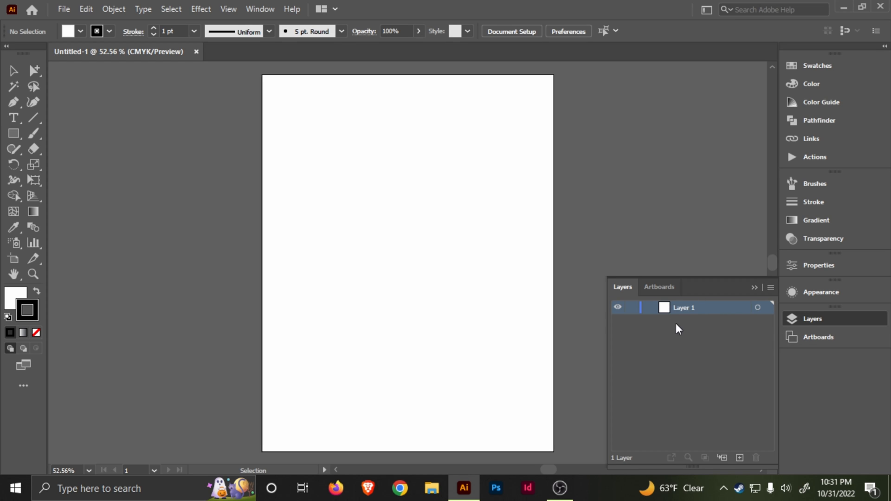
pyautogui.click(739, 457)
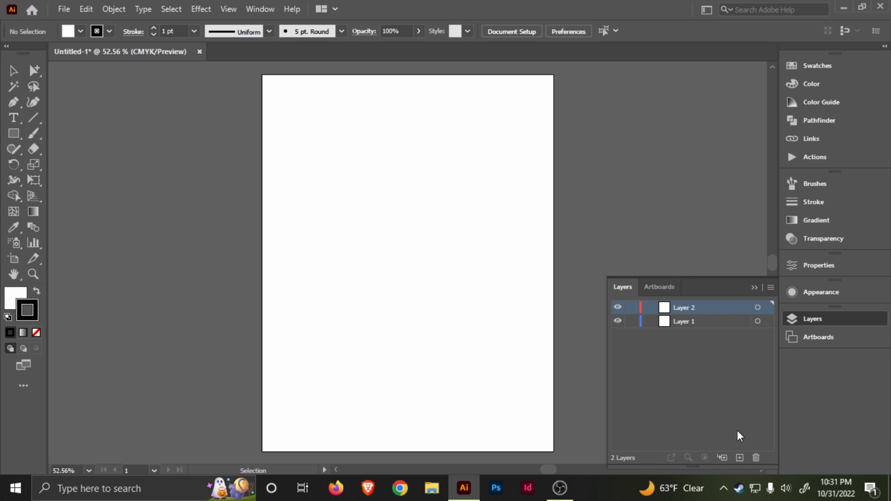
pyautogui.moveTo(739, 458)
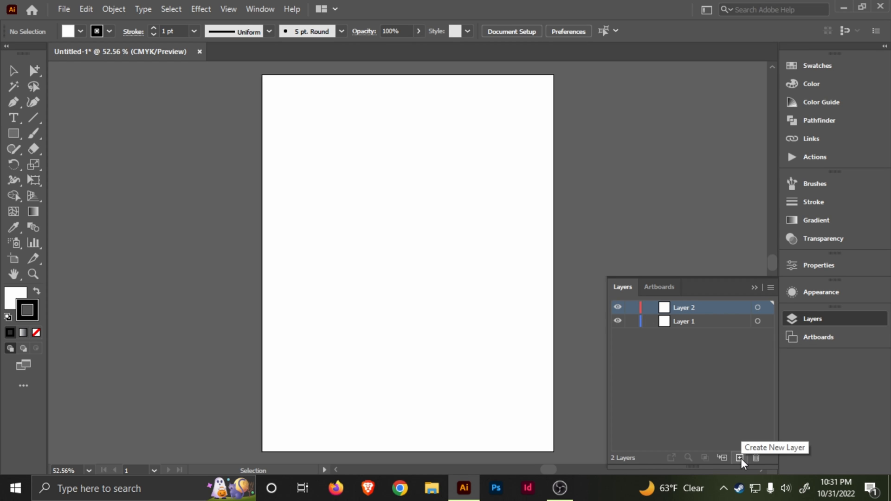
pyautogui.click(684, 321)
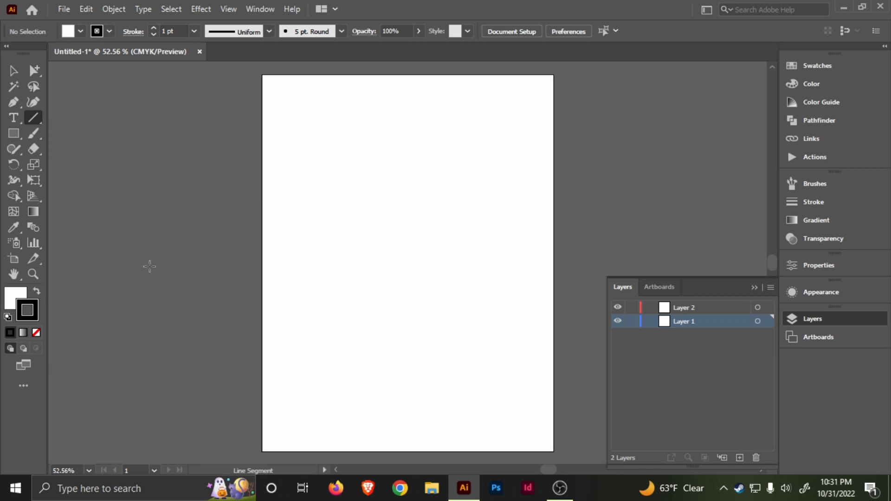
# Step: Draw a long horizontal line across the page on Layer 1 and centre it on the artboard
pyautogui.moveTo(152, 263); pyautogui.dragTo(643, 263)
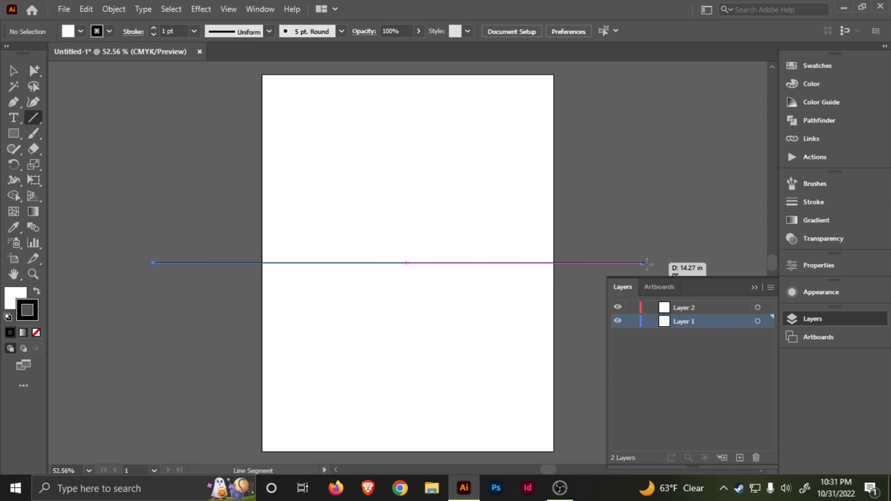
pyautogui.moveTo(643, 262); pyautogui.dragTo(677, 263)
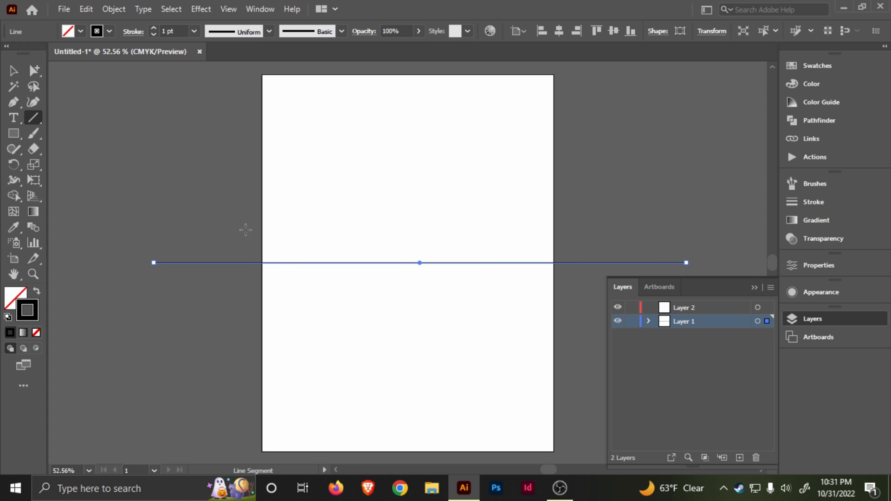
pyautogui.moveTo(135, 254)
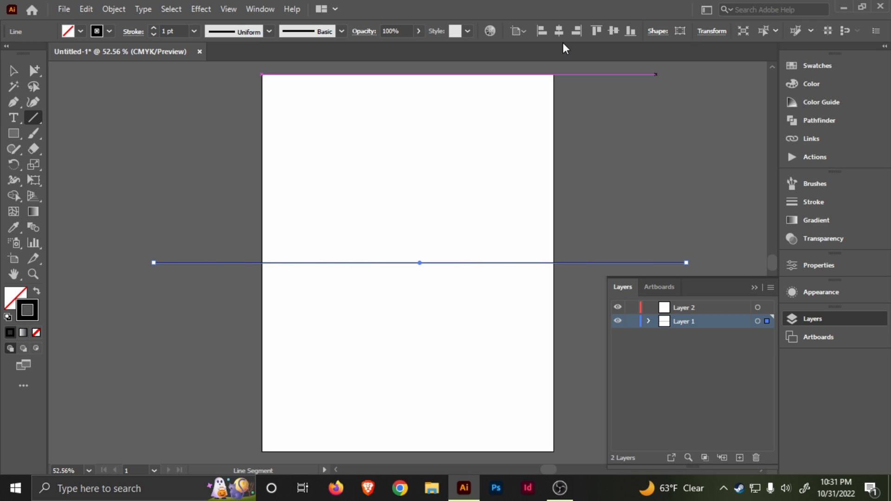
pyautogui.moveTo(559, 31)
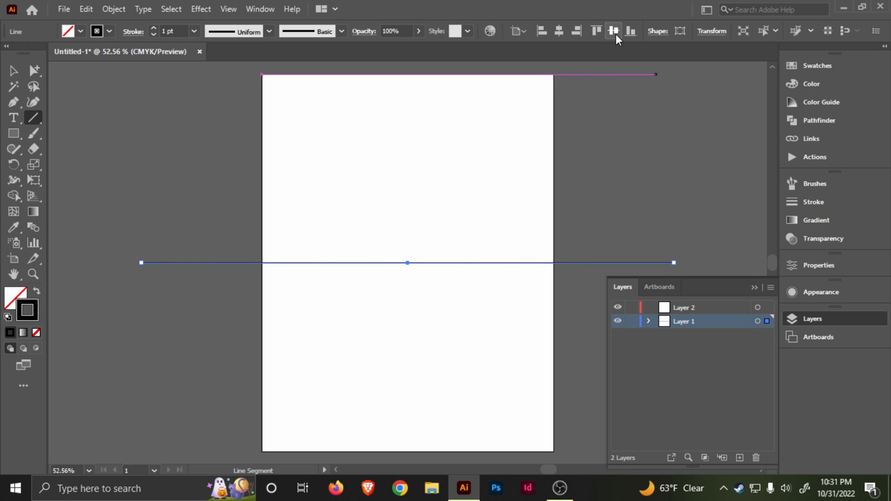
pyautogui.moveTo(558, 31)
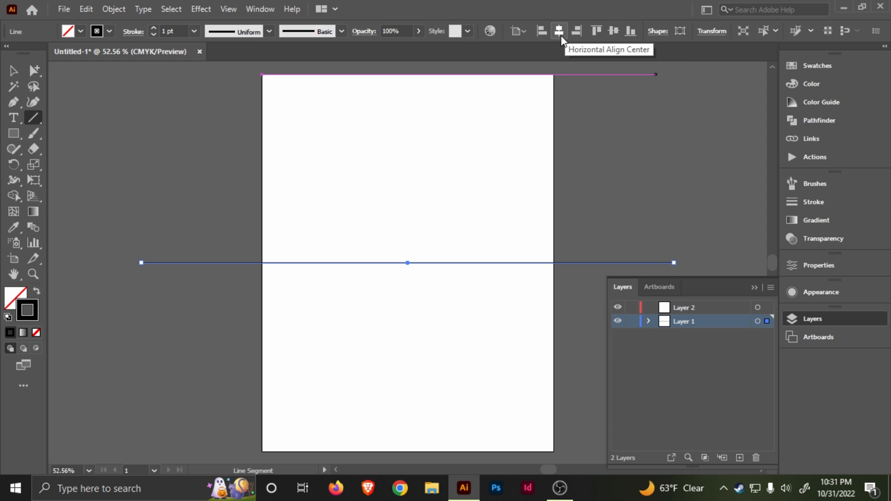
pyautogui.moveTo(614, 31)
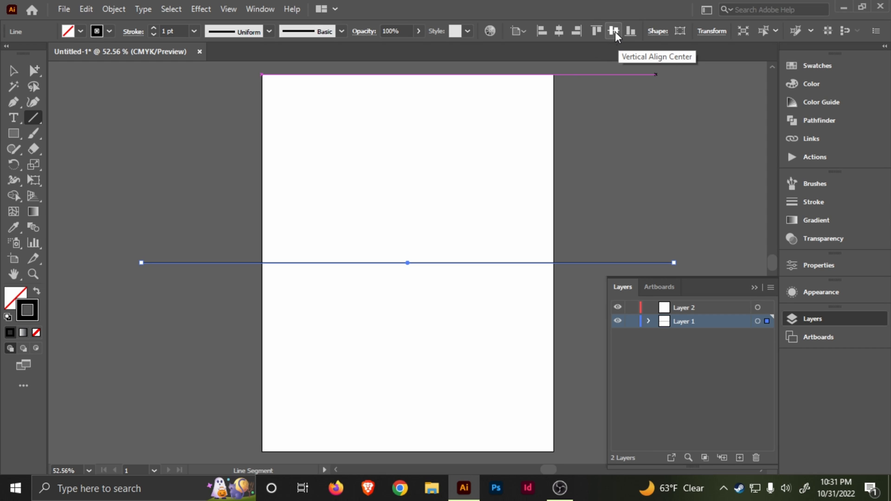
pyautogui.moveTo(559, 30)
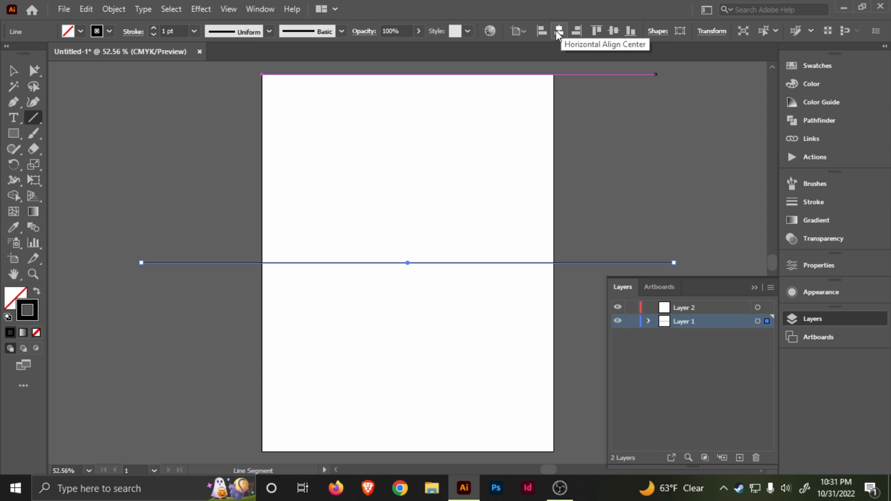
pyautogui.moveTo(613, 30)
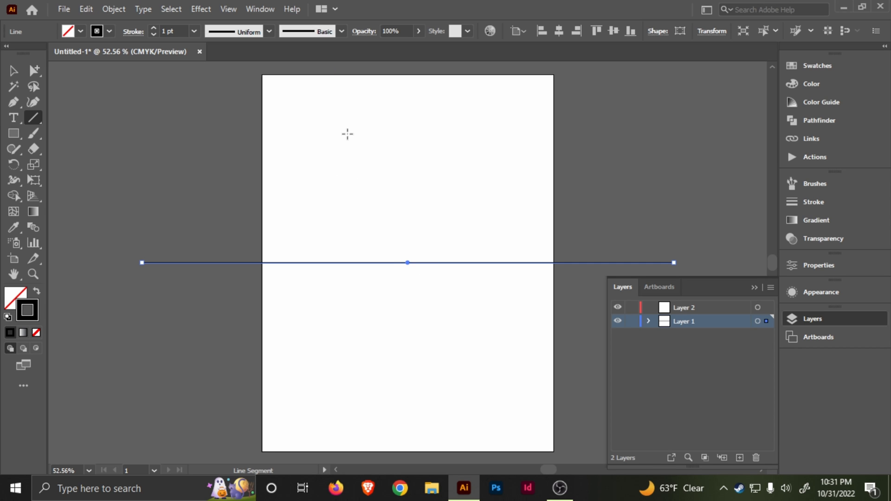
pyautogui.click(81, 10)
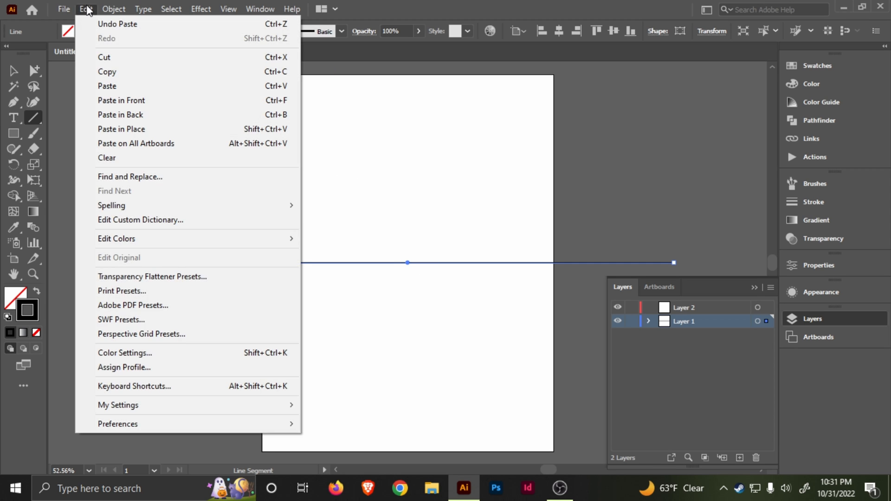
pyautogui.moveTo(108, 89)
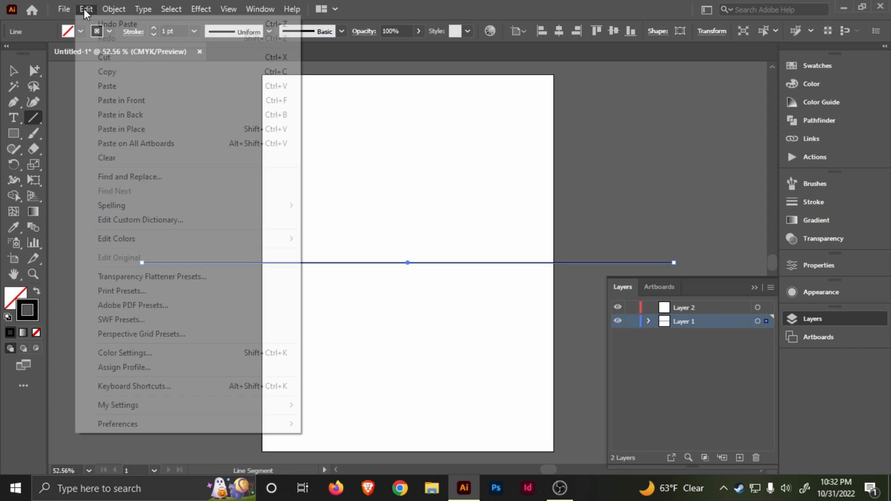
# Step: Rotate a 90° copy of the line via Transform > Rotate to form a centred cross
pyautogui.click(484, 277)
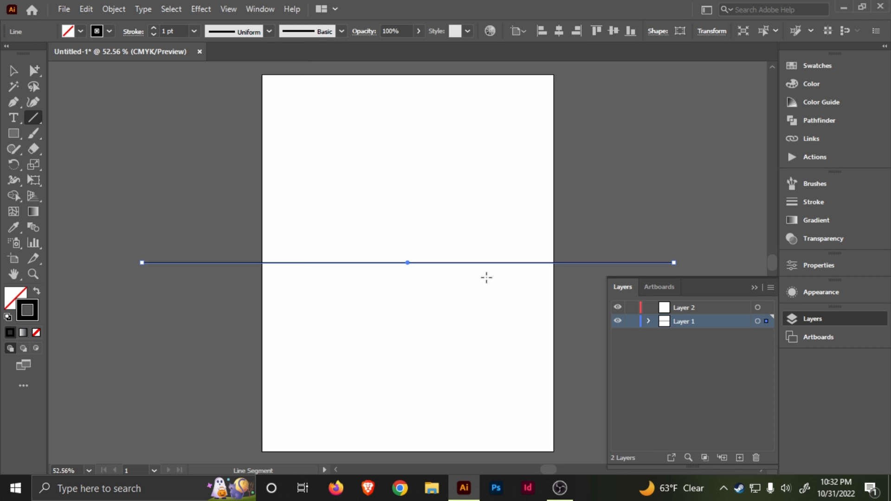
pyautogui.rightClick(484, 277)
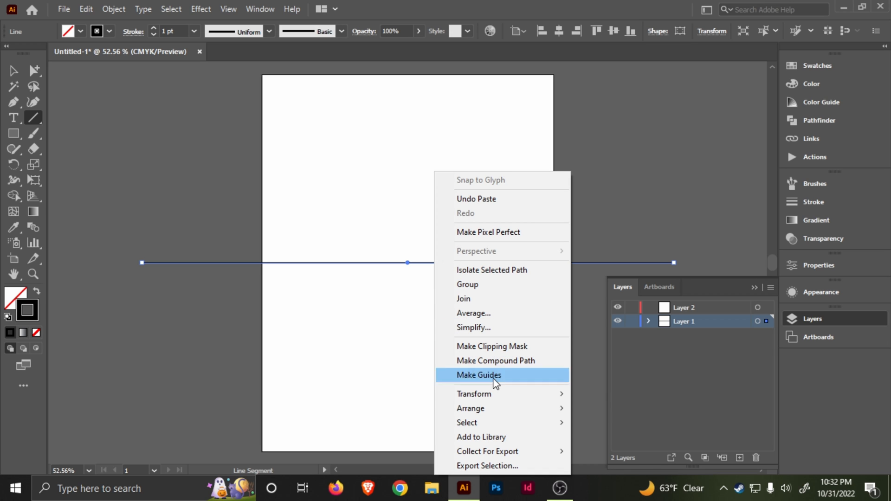
pyautogui.moveTo(473, 393)
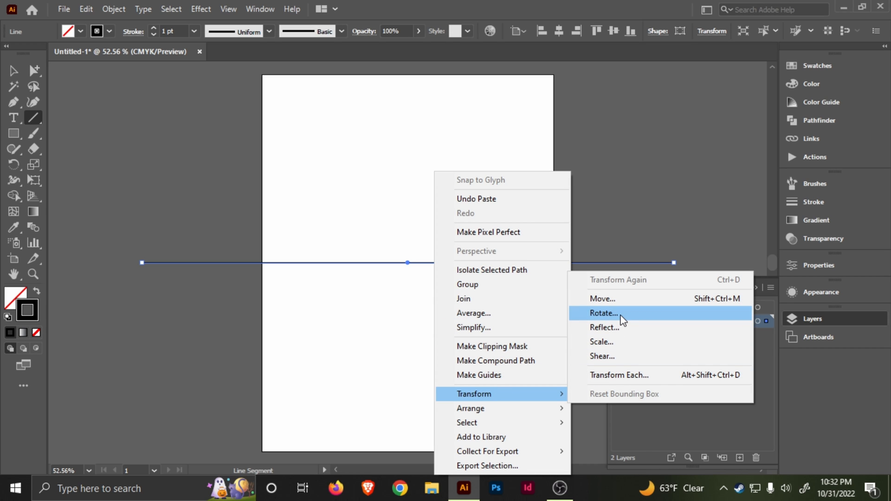
pyautogui.click(603, 314)
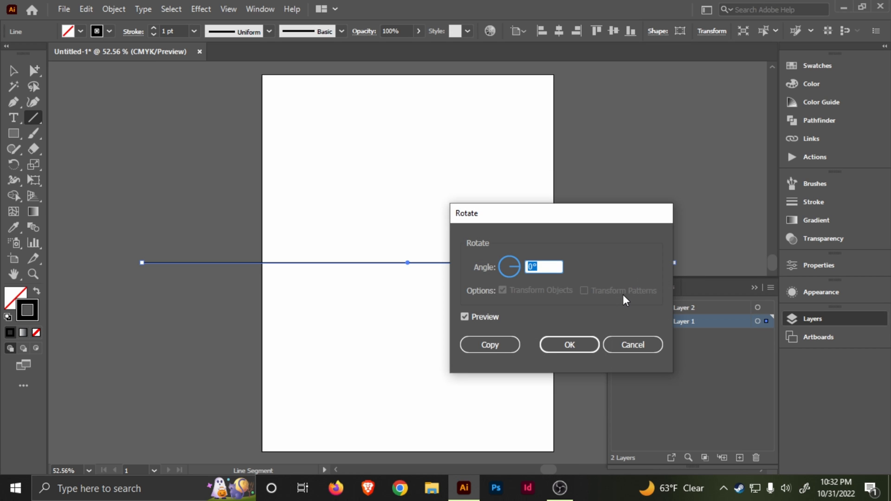
pyautogui.click(570, 344)
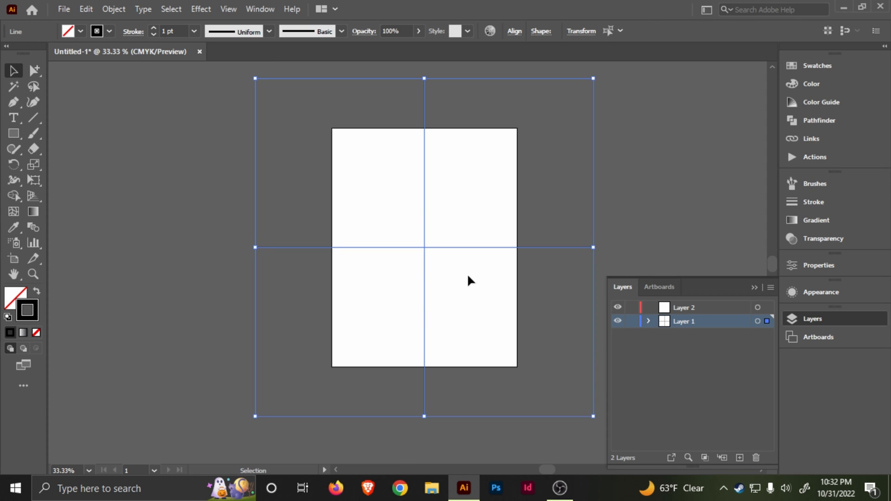
pyautogui.moveTo(13, 72)
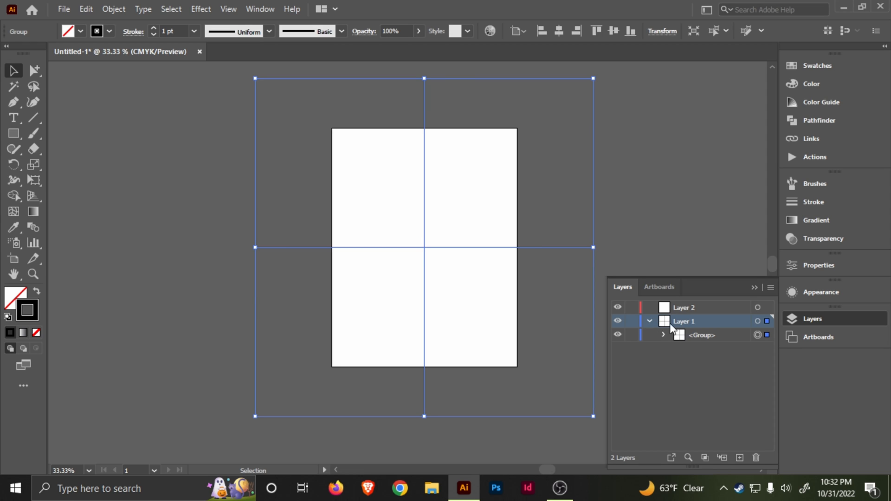
pyautogui.moveTo(181, 16)
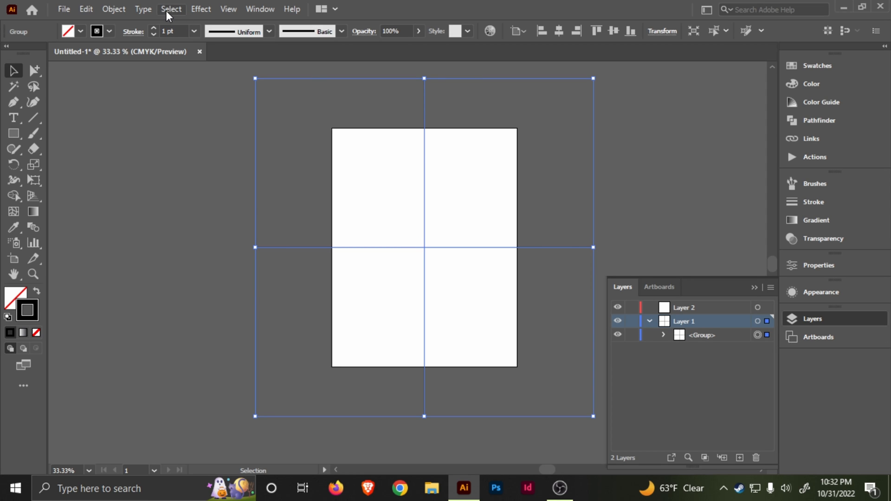
# Step: Group the horizontal and vertical lines into one object on Layer 1
pyautogui.click(143, 8)
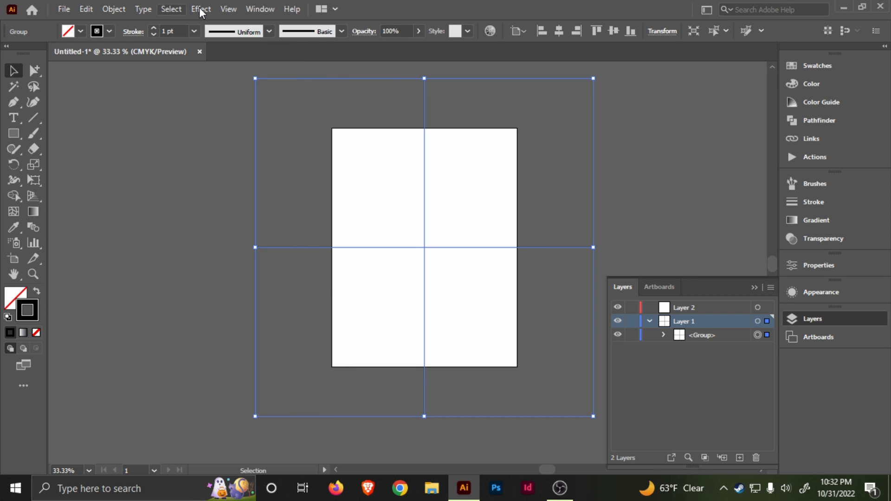
# Step: Apply a Transform effect rotating 6 copies at 360/6 = 60° with Preview, producing radiating spokes
pyautogui.click(200, 8)
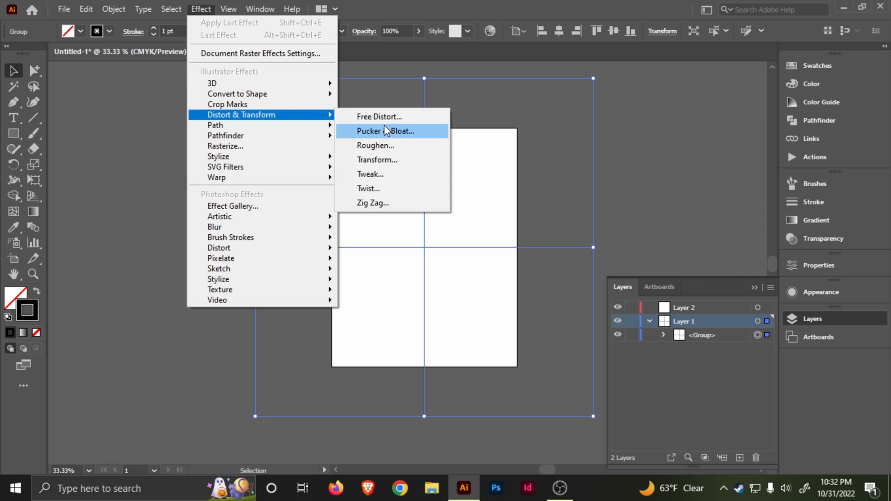
pyautogui.click(377, 160)
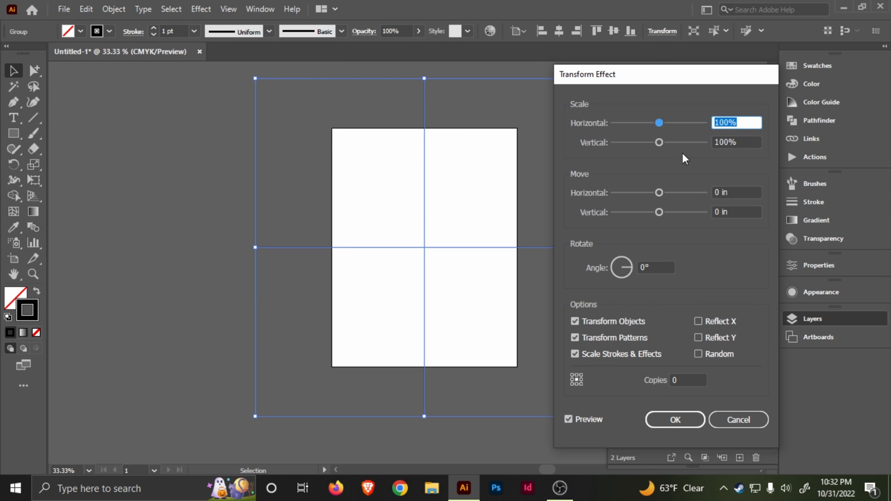
pyautogui.moveTo(656, 281)
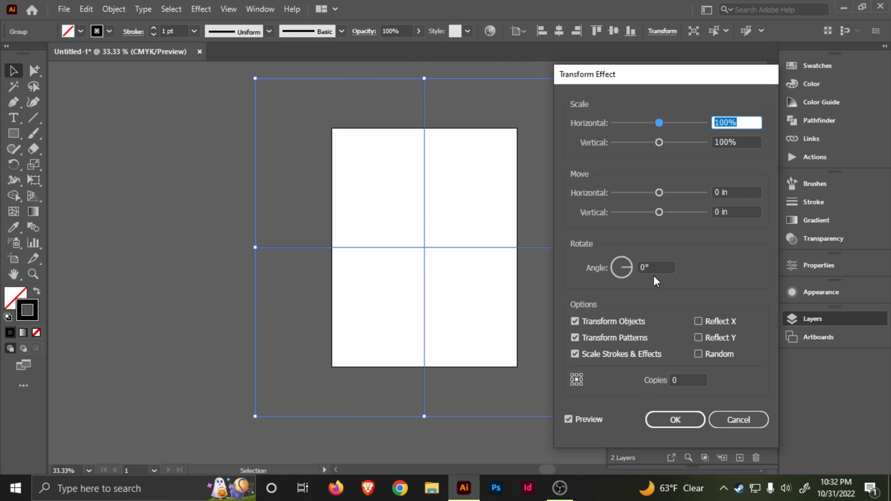
pyautogui.moveTo(654, 295)
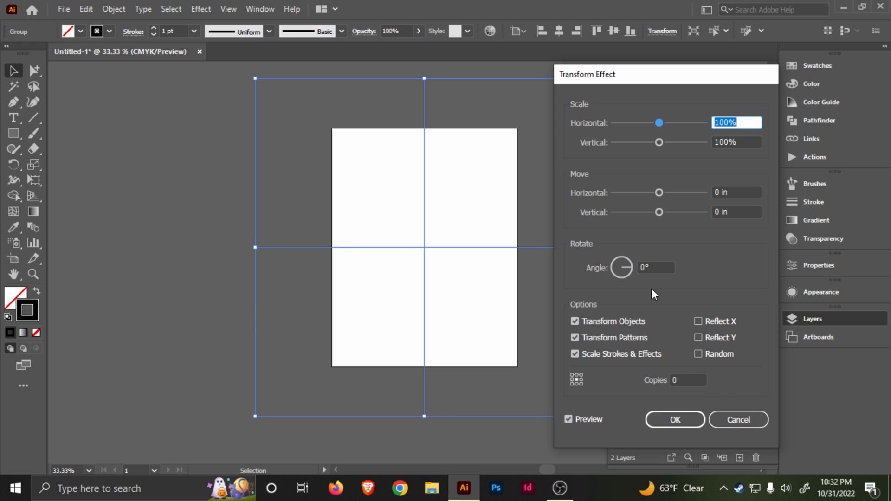
pyautogui.click(689, 381)
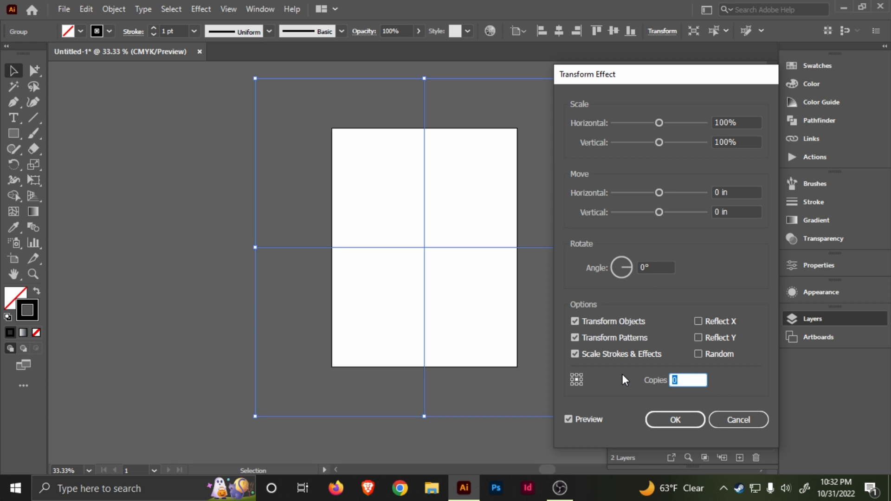
pyautogui.write('6')
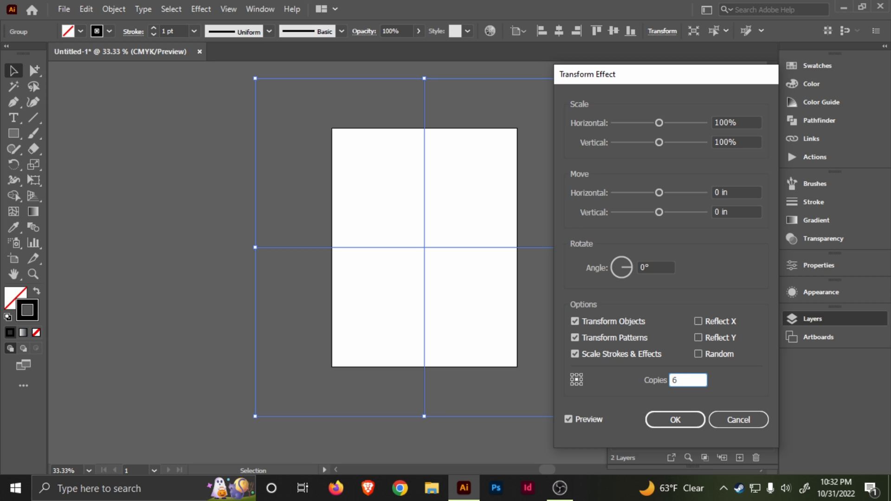
pyautogui.moveTo(530, 288)
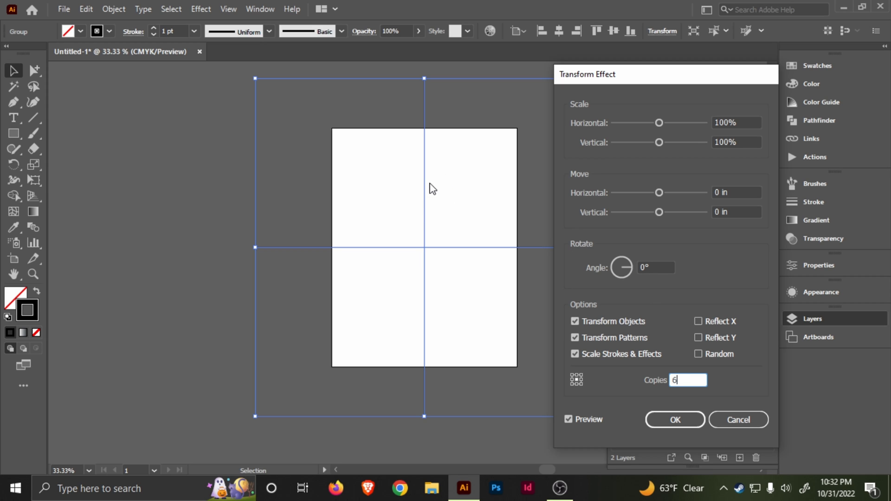
pyautogui.moveTo(457, 236)
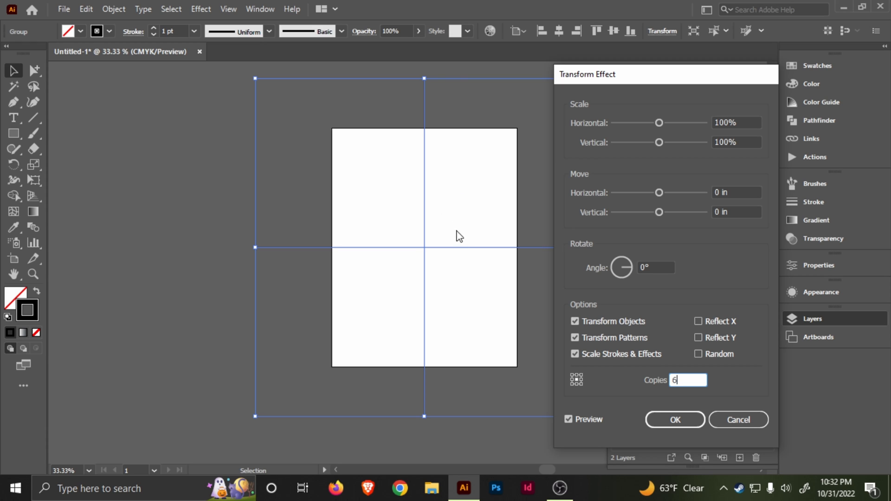
pyautogui.moveTo(362, 335)
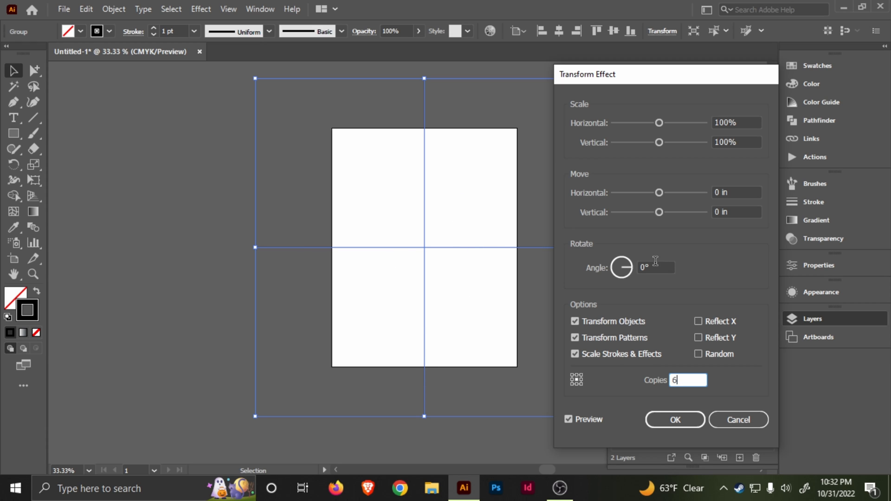
pyautogui.click(659, 268)
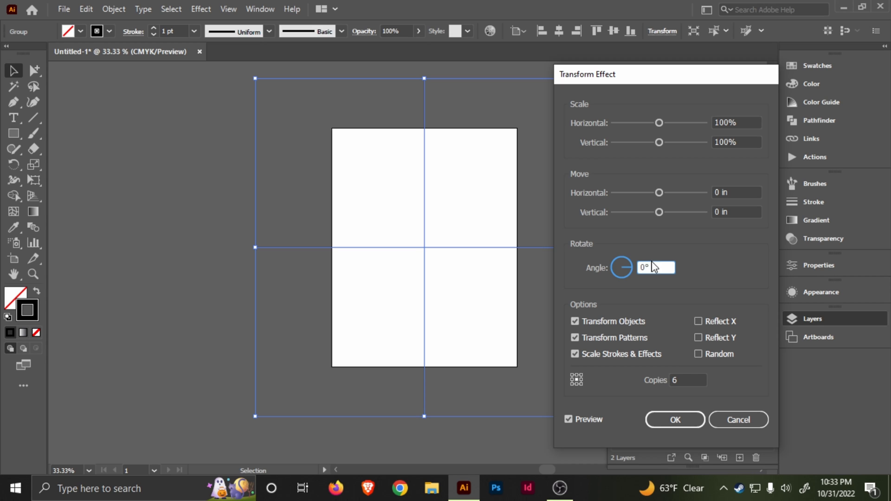
pyautogui.write('3')
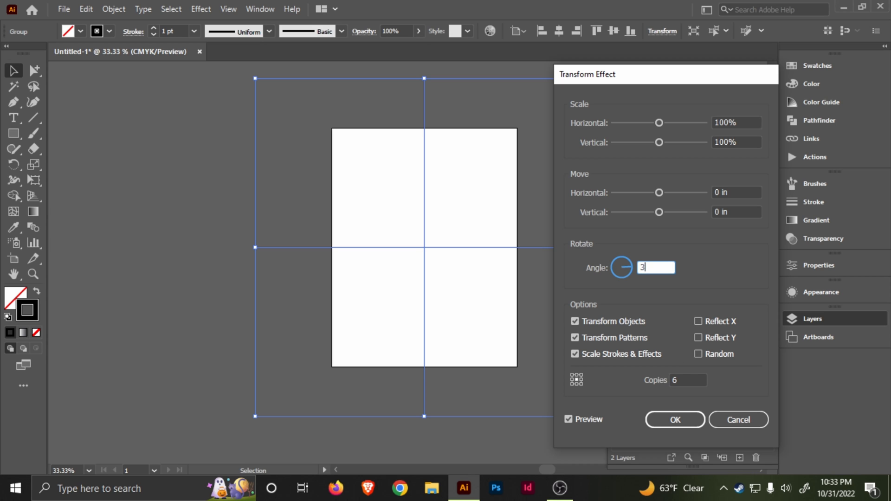
pyautogui.write('60')
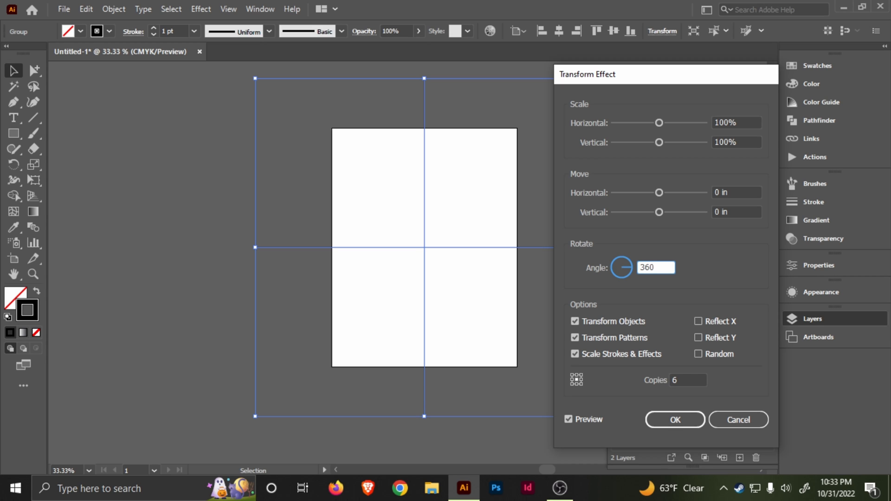
pyautogui.write('/6')
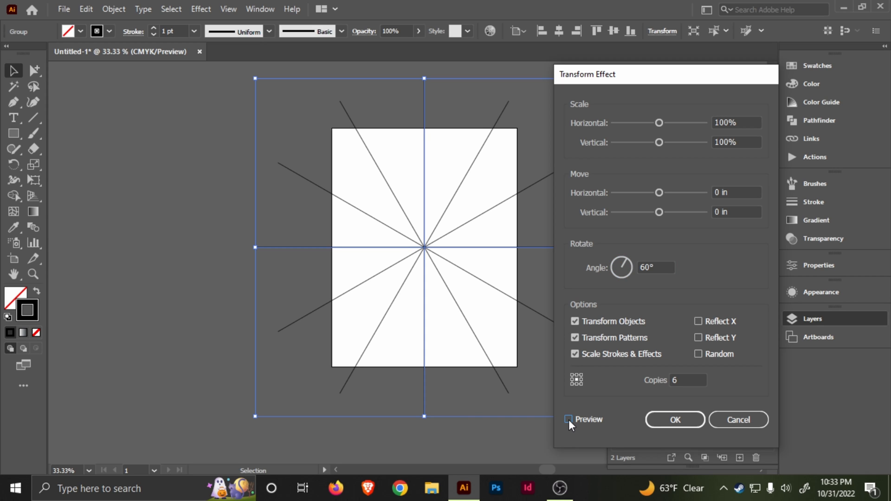
pyautogui.click(568, 420)
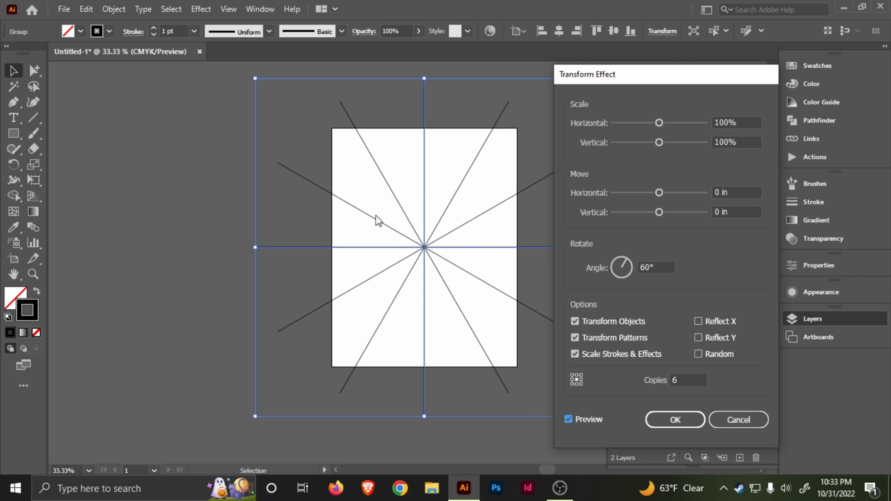
pyautogui.click(675, 420)
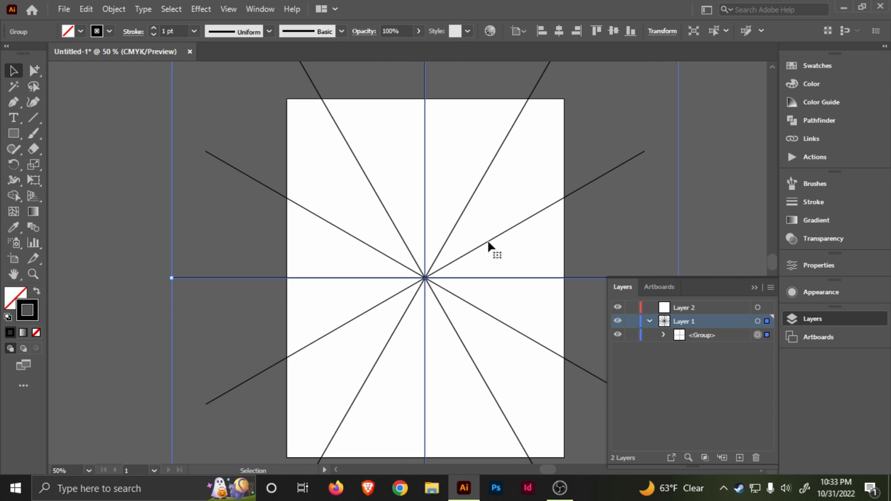
# Step: Reduce the spoke group's stroke weight to 0.25 pt hairlines and deselect
pyautogui.moveTo(492, 247); pyautogui.dragTo(474, 230)
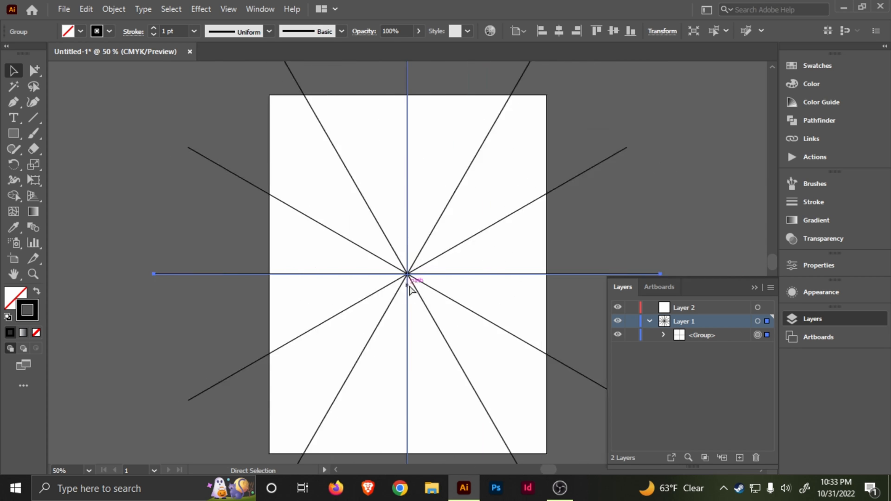
pyautogui.click(14, 70)
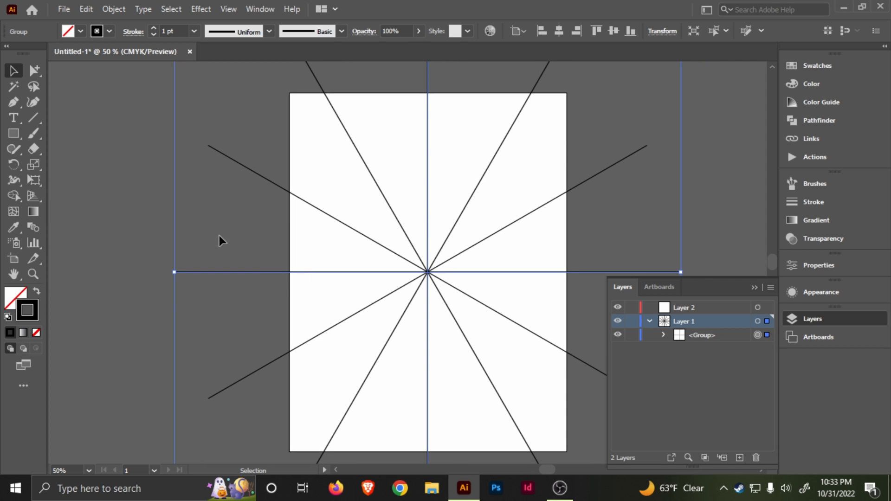
pyautogui.moveTo(153, 55)
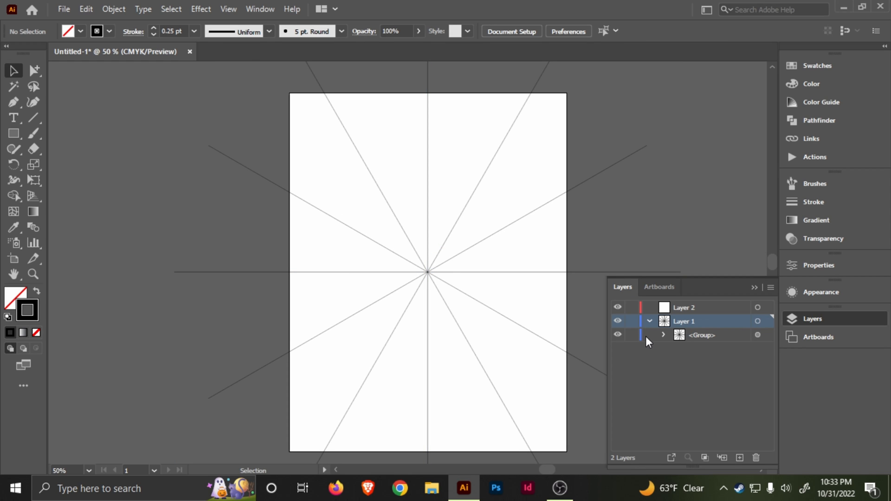
# Step: Lock Layer 1 and Paste in Place a copy of the guide lines onto Layer 2 over the originals
pyautogui.click(632, 321)
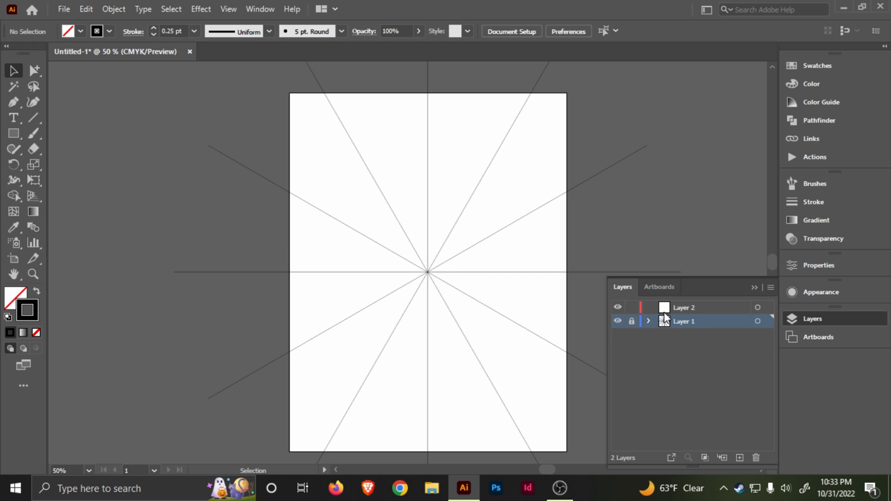
pyautogui.click(693, 307)
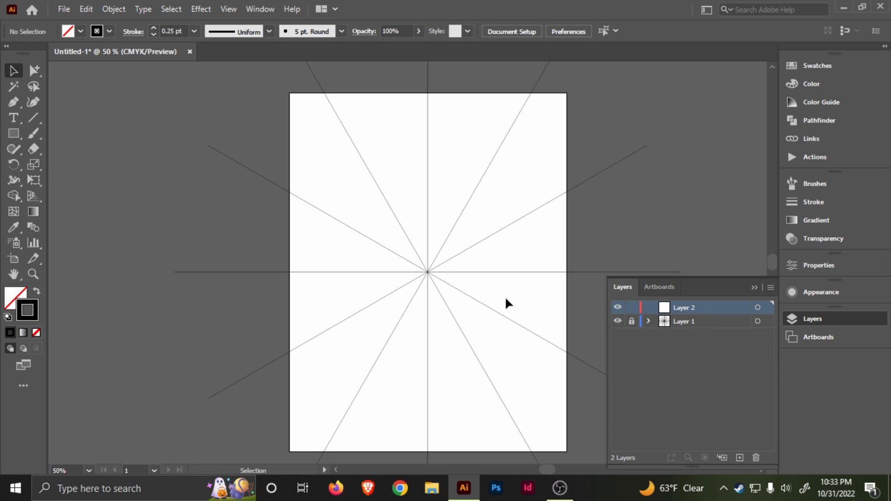
pyautogui.moveTo(688, 326)
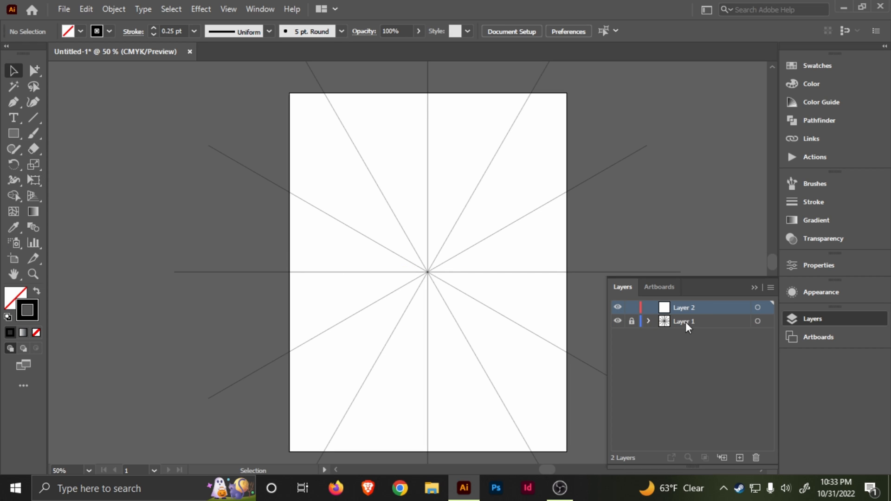
pyautogui.click(648, 321)
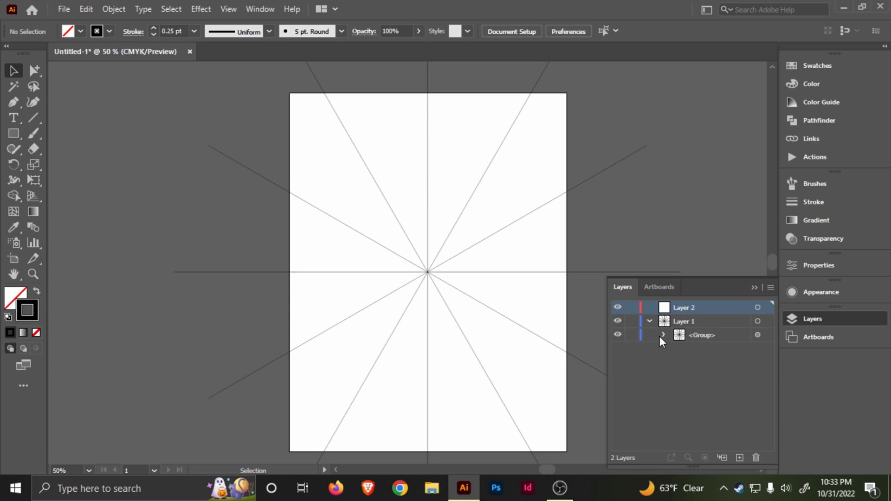
pyautogui.click(663, 334)
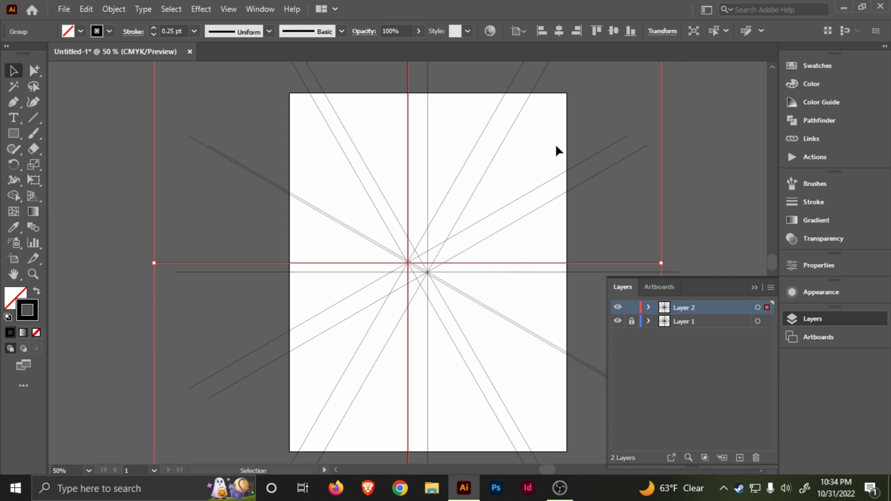
pyautogui.click(613, 31)
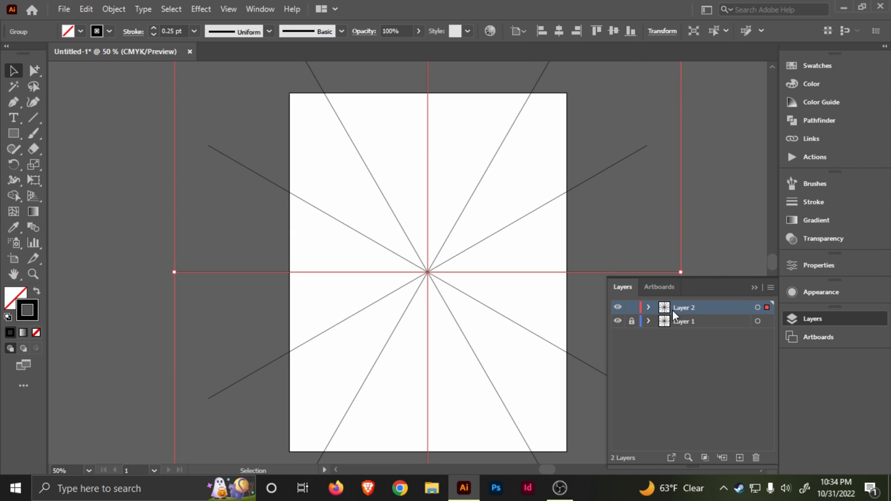
pyautogui.click(648, 308)
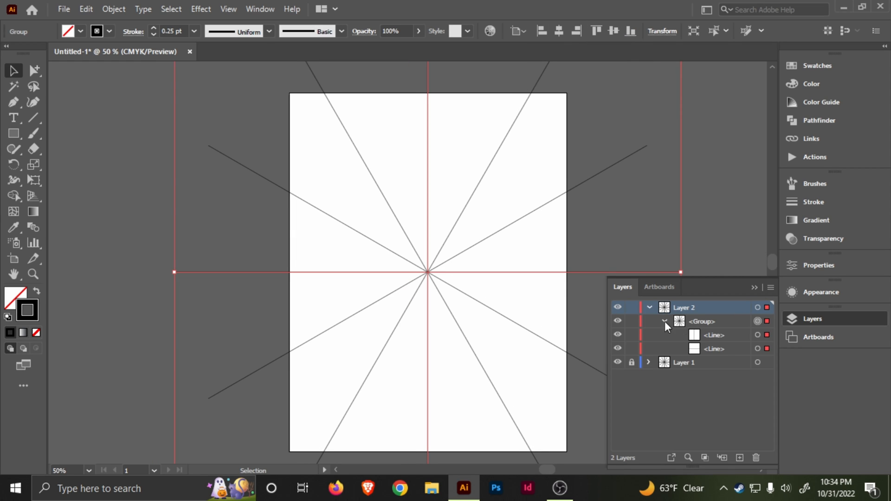
pyautogui.moveTo(700, 358)
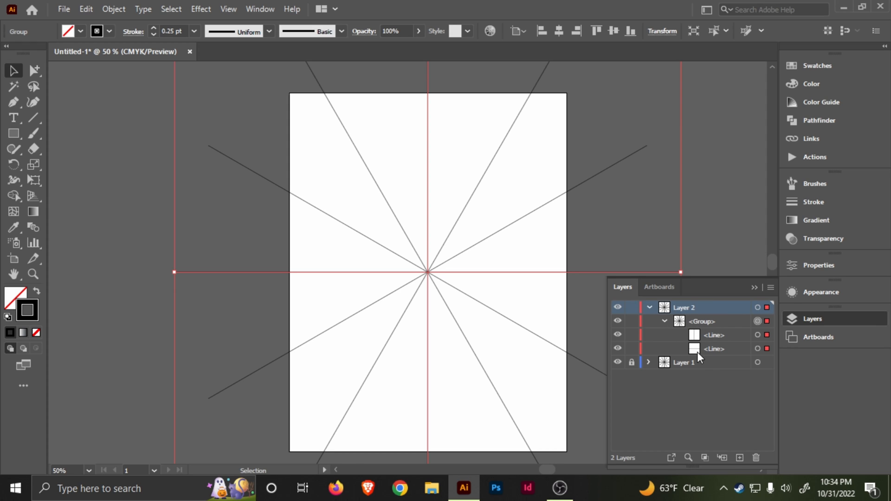
pyautogui.moveTo(701, 360)
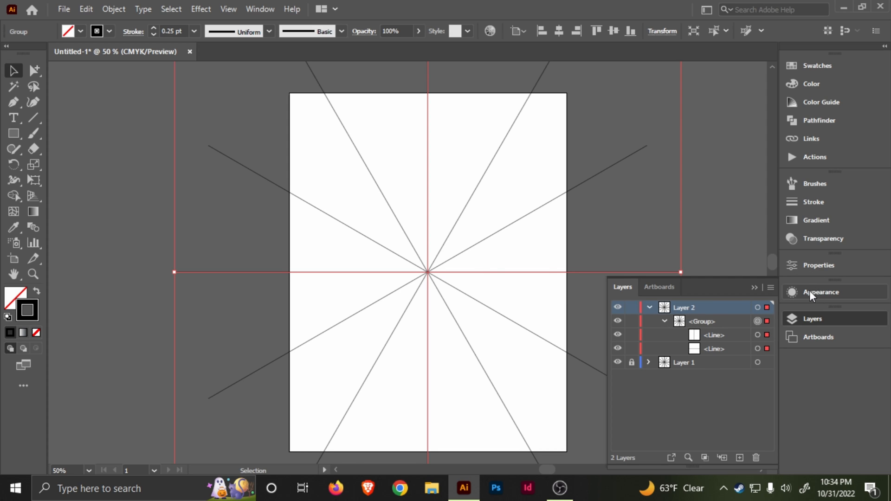
# Step: Inspect the copied group in the Appearance panel, then lock Layer 2's guide-line group
pyautogui.click(260, 9)
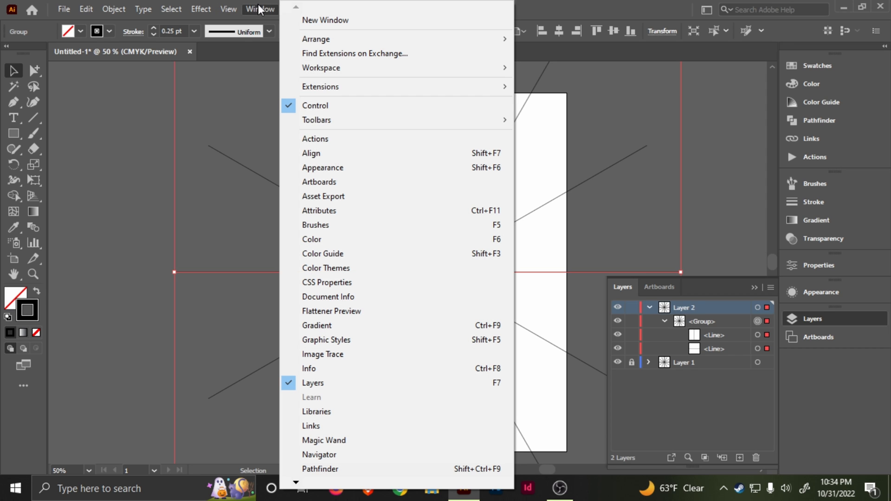
pyautogui.moveTo(269, 12)
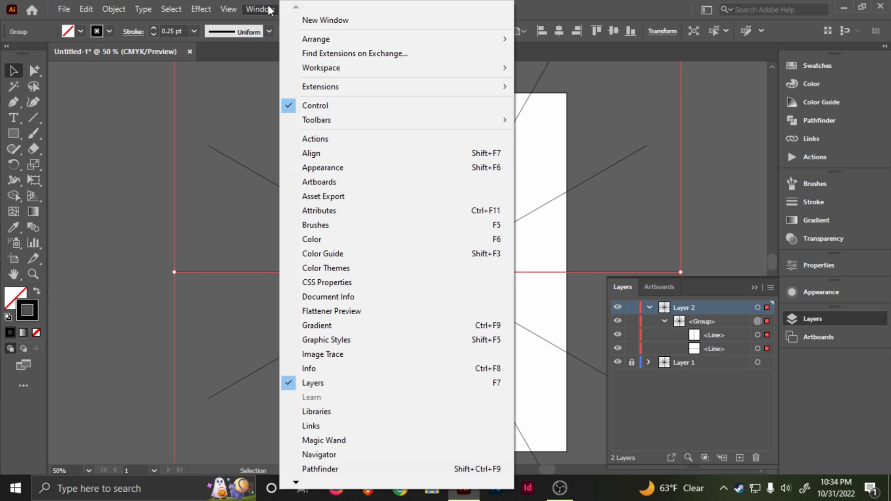
pyautogui.moveTo(273, 42)
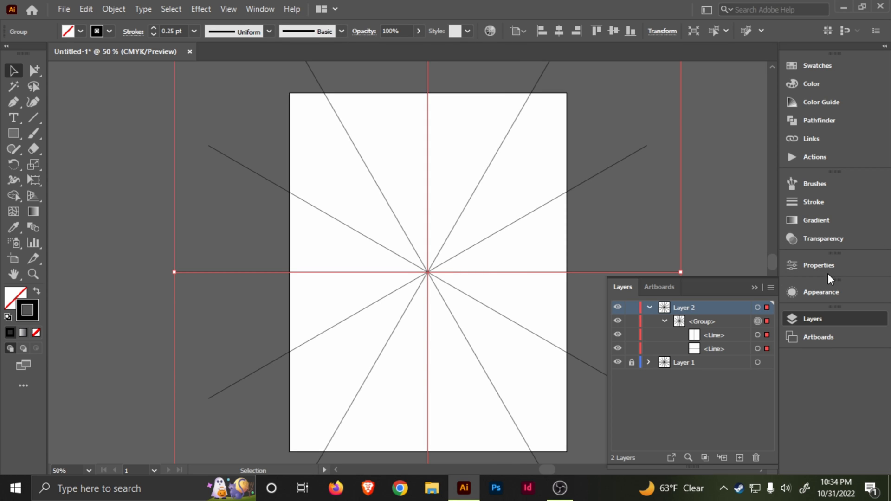
pyautogui.click(821, 292)
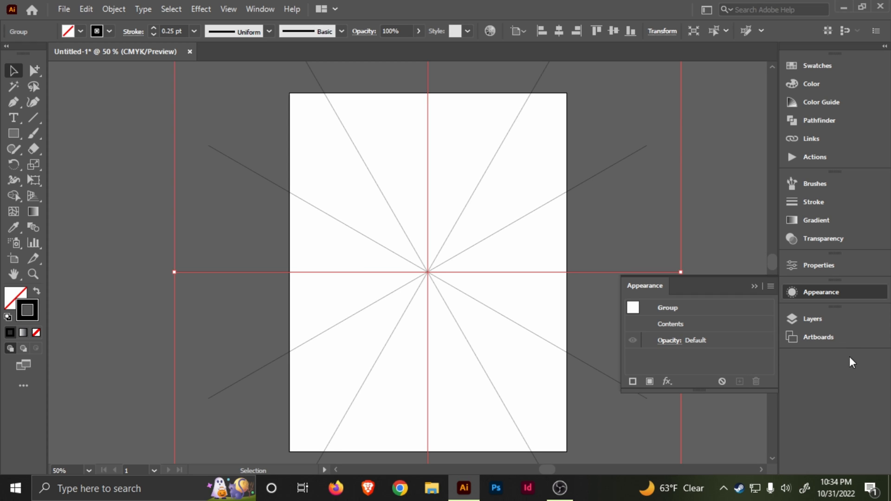
pyautogui.click(813, 319)
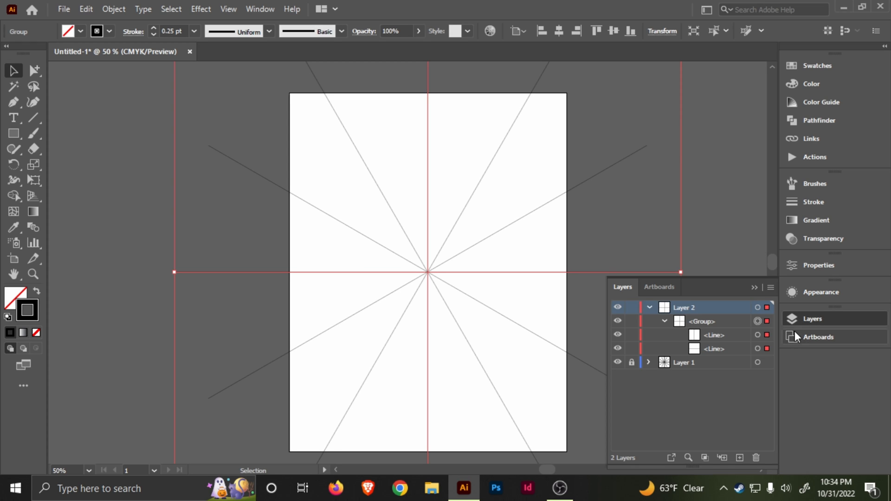
pyautogui.moveTo(686, 363)
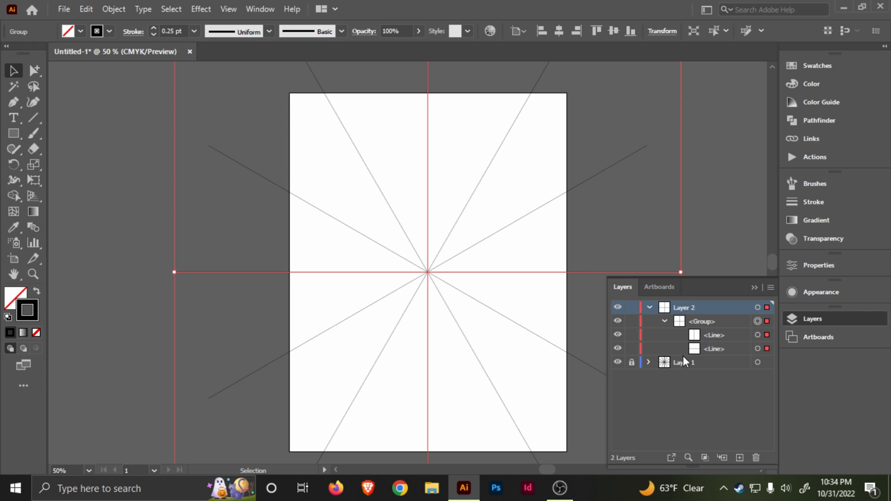
pyautogui.click(664, 322)
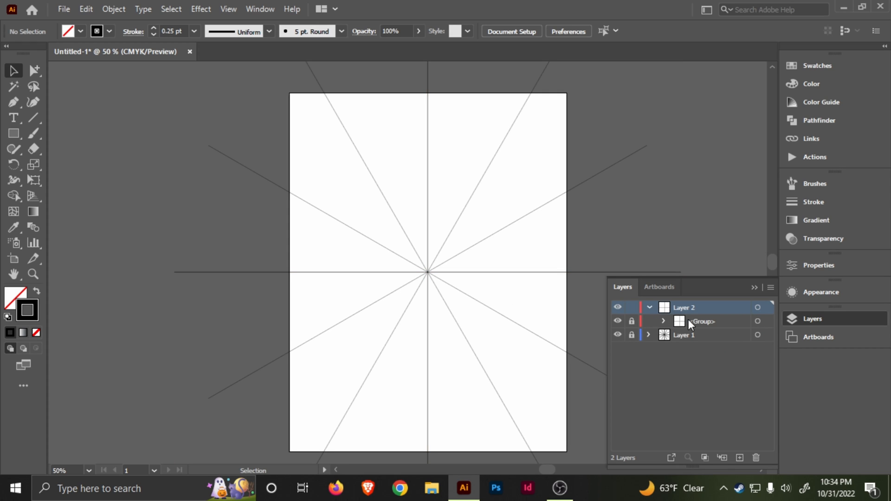
# Step: Paint a curved black Paintbrush stroke in the top wedge right of the vertical spoke
pyautogui.click(631, 321)
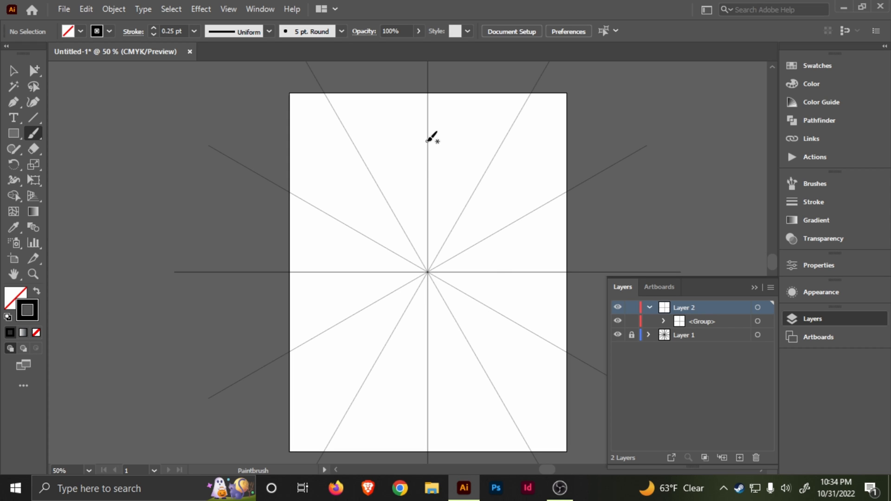
pyautogui.moveTo(429, 142); pyautogui.dragTo(469, 230)
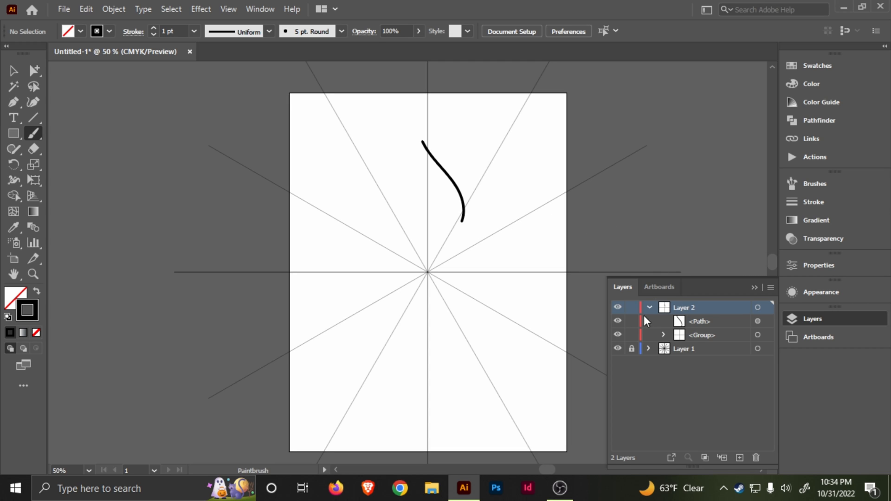
pyautogui.click(650, 335)
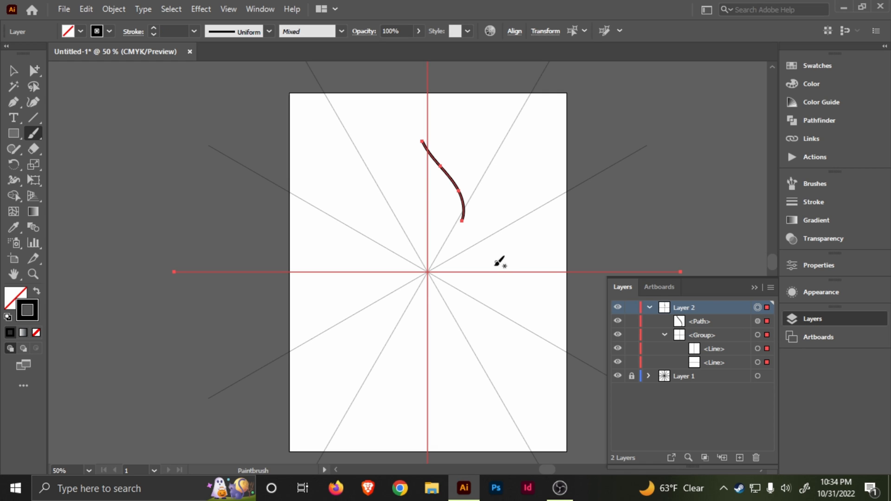
pyautogui.moveTo(517, 272)
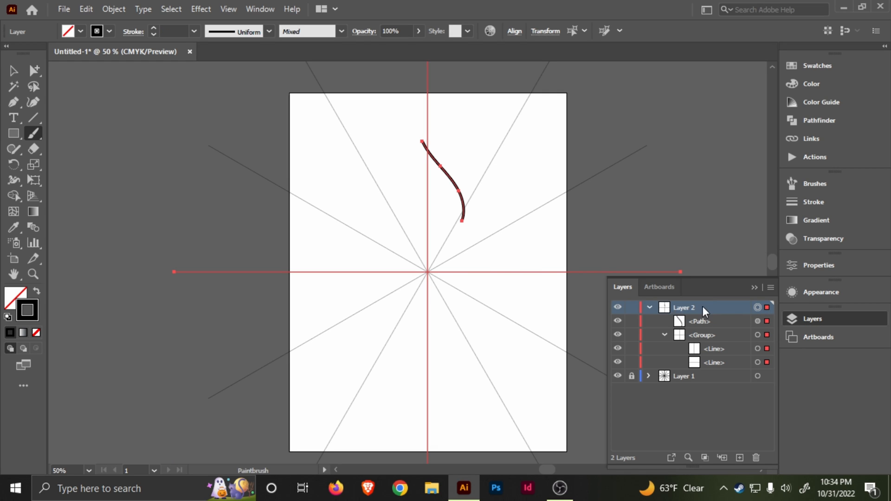
# Step: Apply a Transform effect with angle 360/6 and 6 copies to spin the stroke into a pinwheel
pyautogui.click(201, 8)
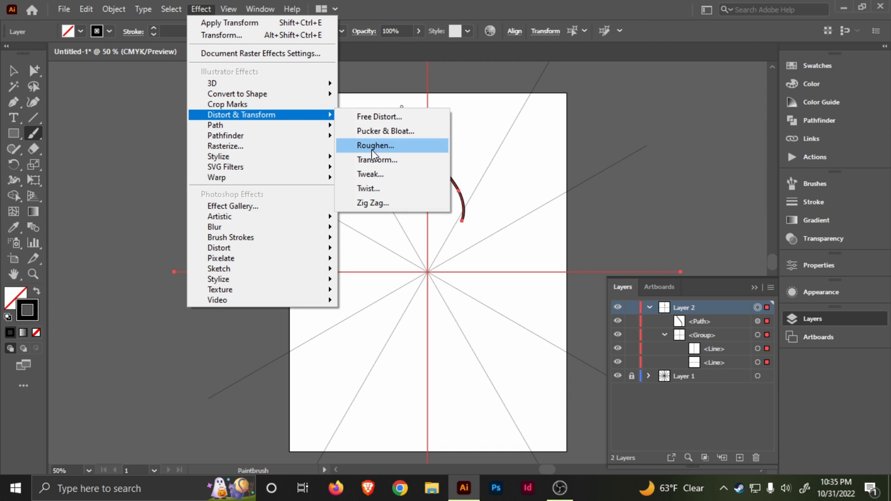
pyautogui.click(377, 159)
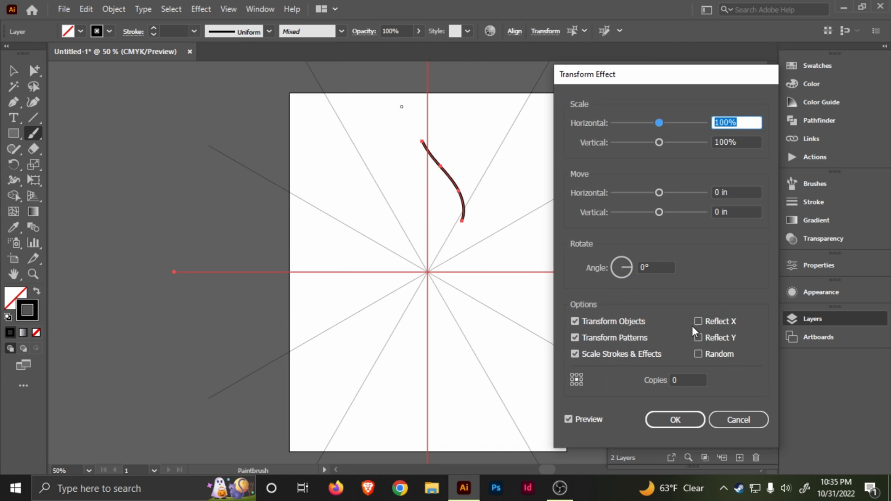
pyautogui.click(687, 381)
pyautogui.write('6')
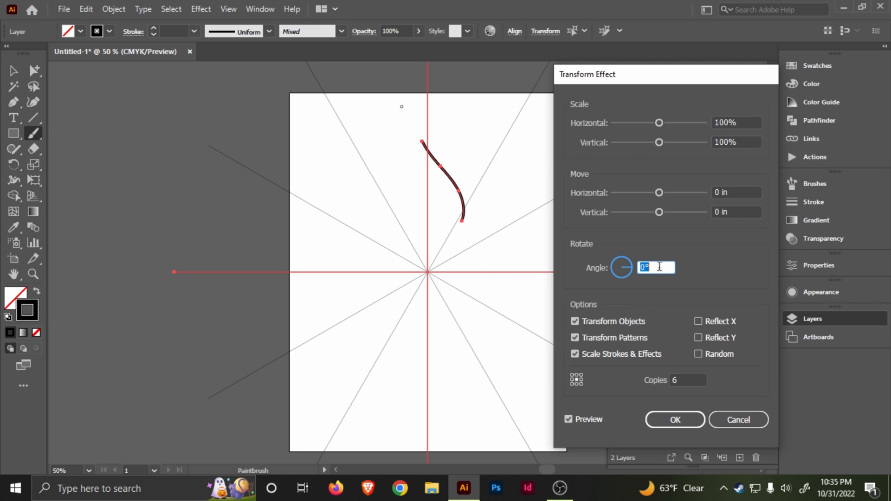
pyautogui.write('360/')
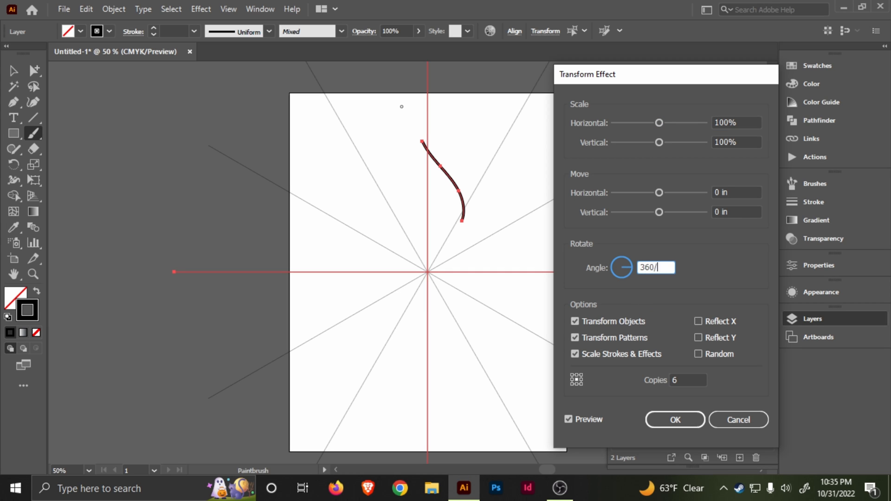
pyautogui.write('6')
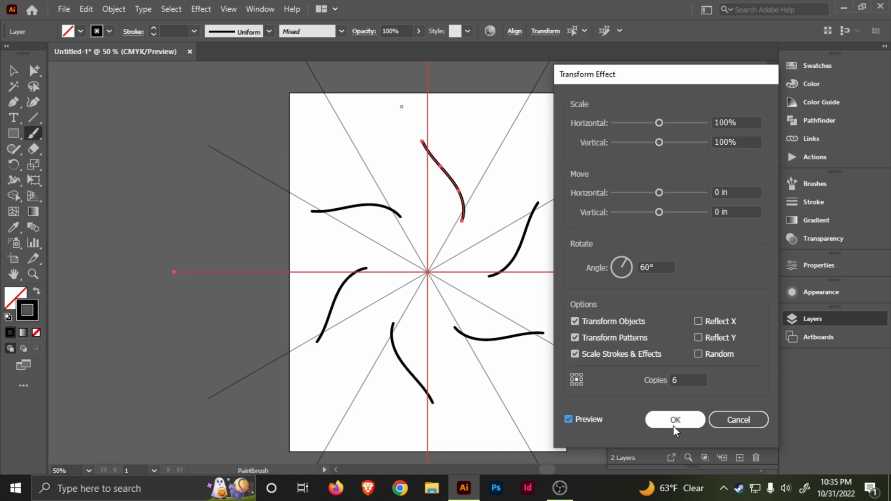
pyautogui.click(675, 420)
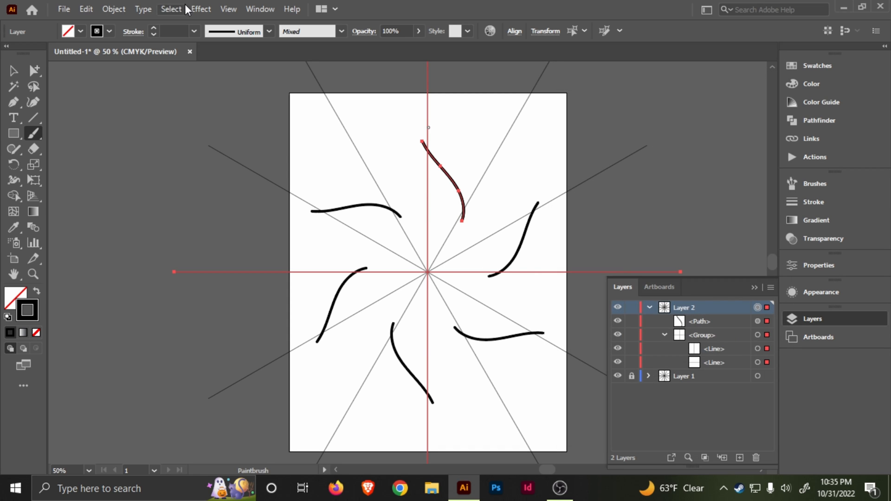
# Step: Add a second Transform effect with Reflect X and 1 copy, mirroring the strokes into petals
pyautogui.click(201, 9)
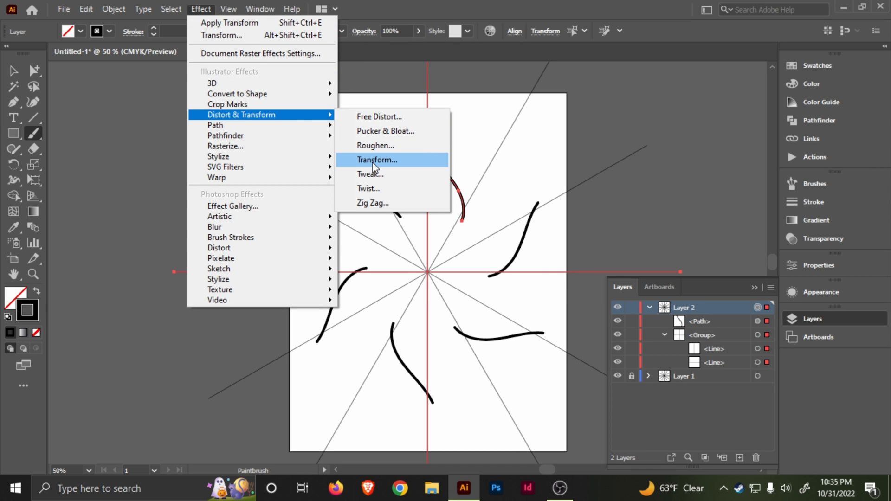
pyautogui.click(377, 159)
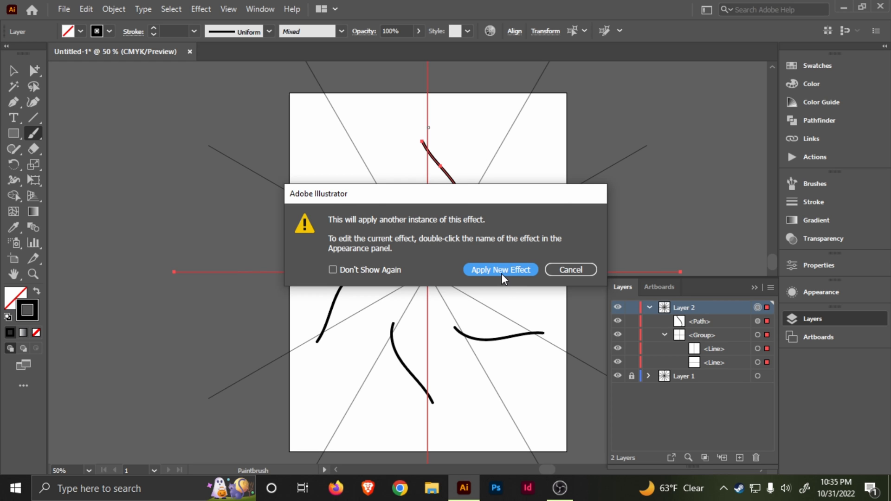
pyautogui.click(501, 269)
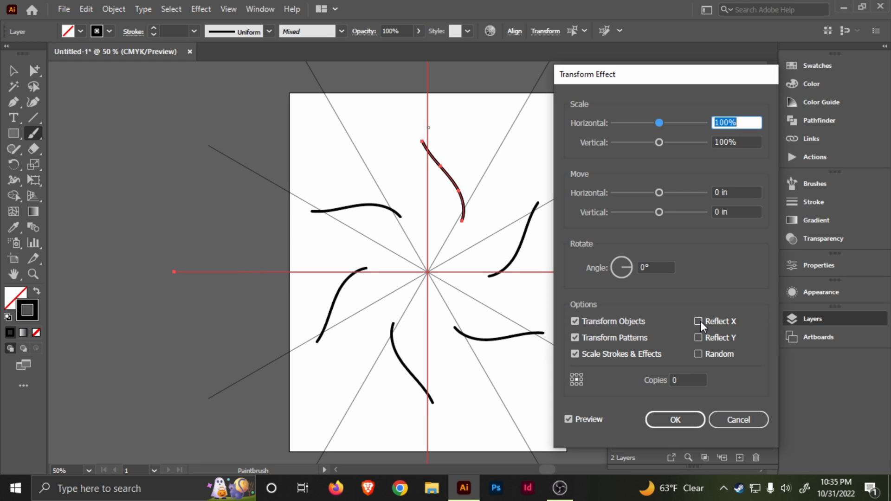
pyautogui.click(698, 321)
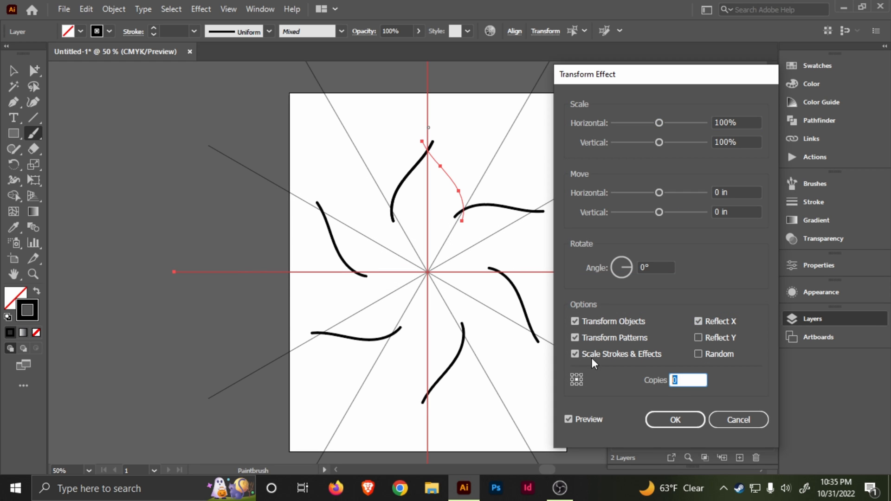
pyautogui.write('1')
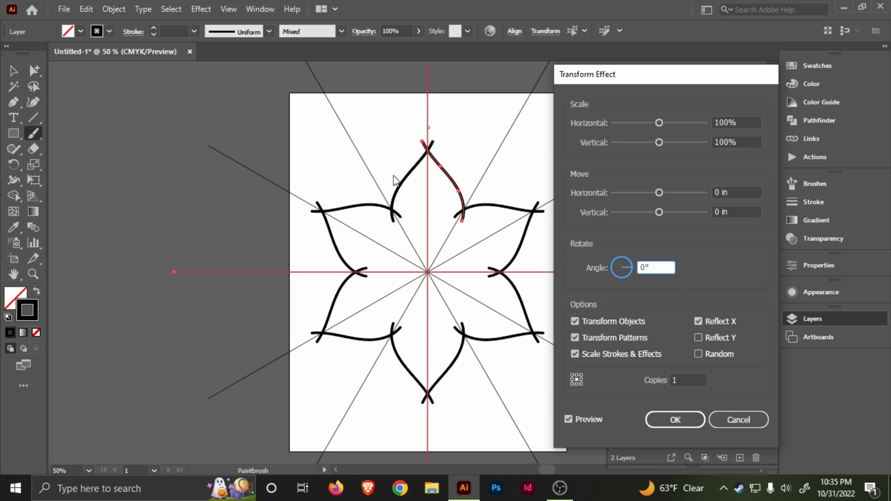
pyautogui.click(675, 420)
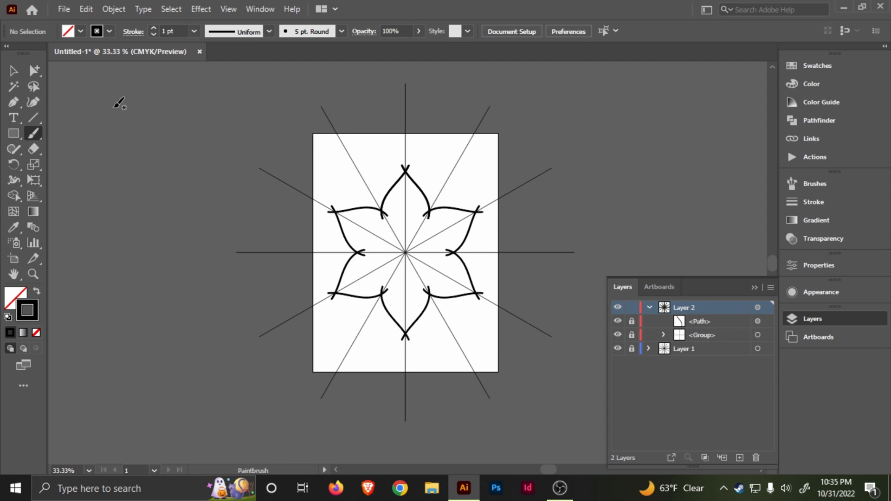
# Step: Pen a closed wedge from the centre along two guide lines, then nudge an anchor with Direct Selection
pyautogui.click(13, 102)
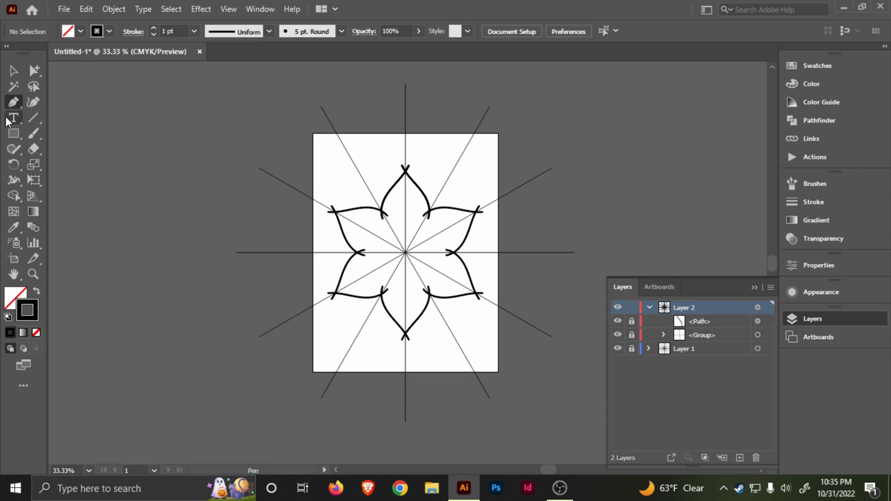
pyautogui.moveTo(405, 85)
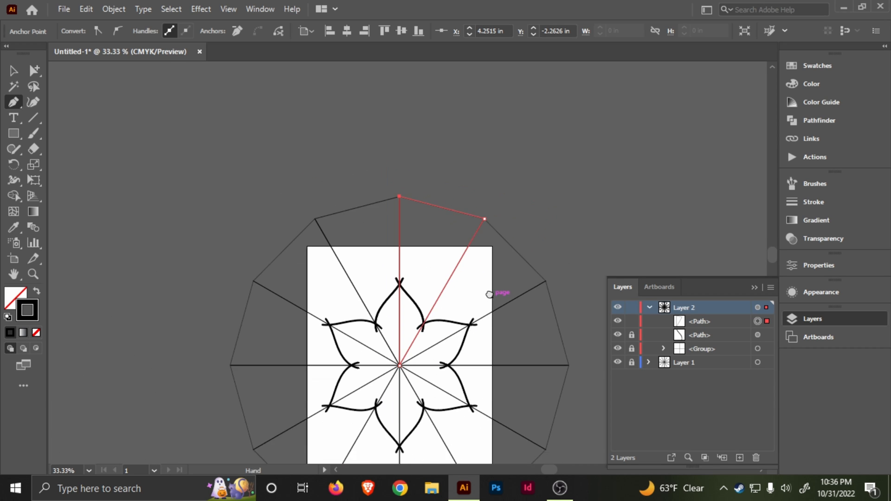
pyautogui.moveTo(490, 294); pyautogui.dragTo(370, 250)
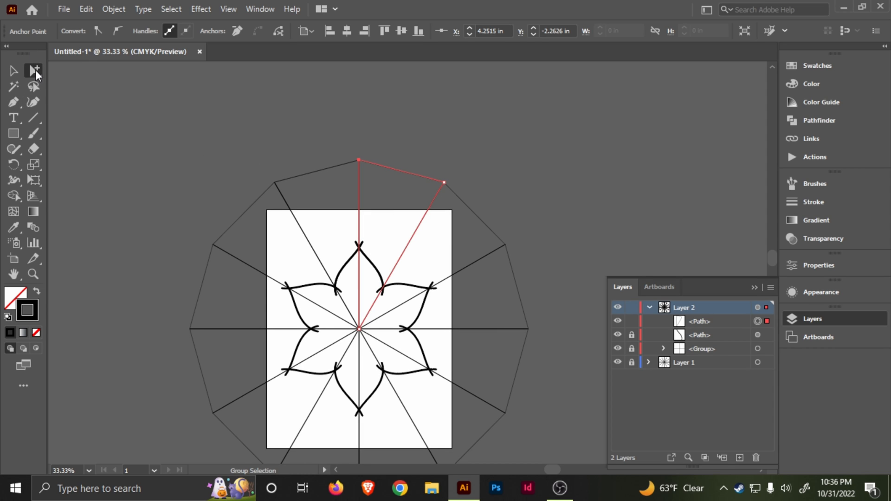
pyautogui.click(33, 69)
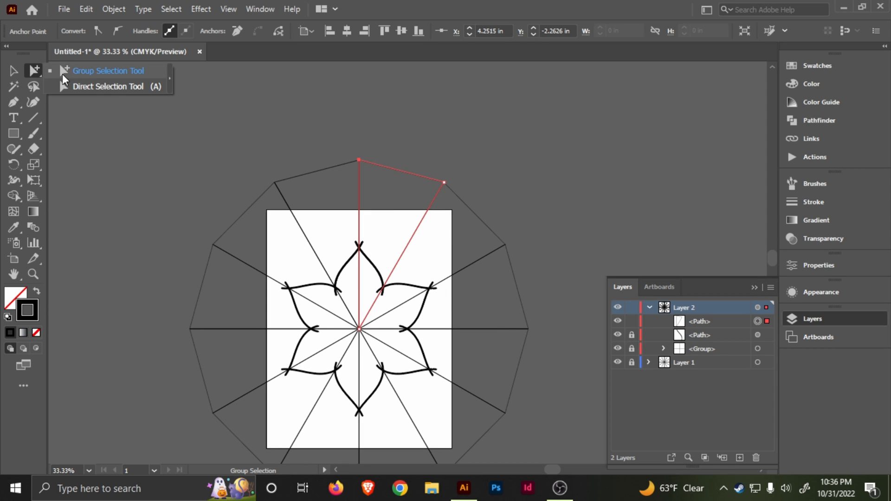
pyautogui.moveTo(74, 94)
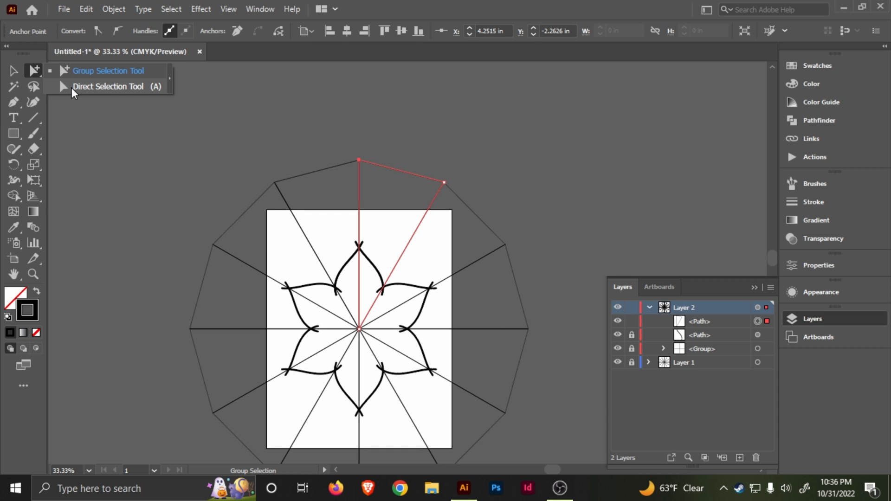
pyautogui.click(108, 87)
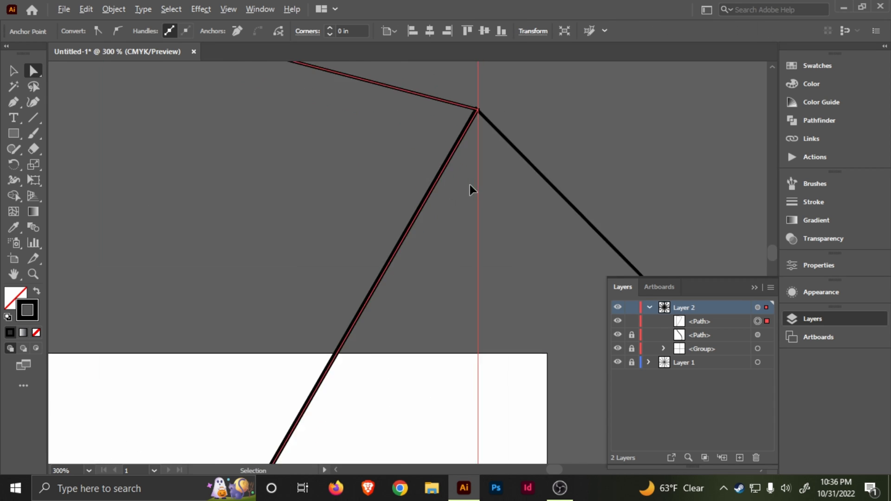
pyautogui.moveTo(479, 112); pyautogui.dragTo(474, 135)
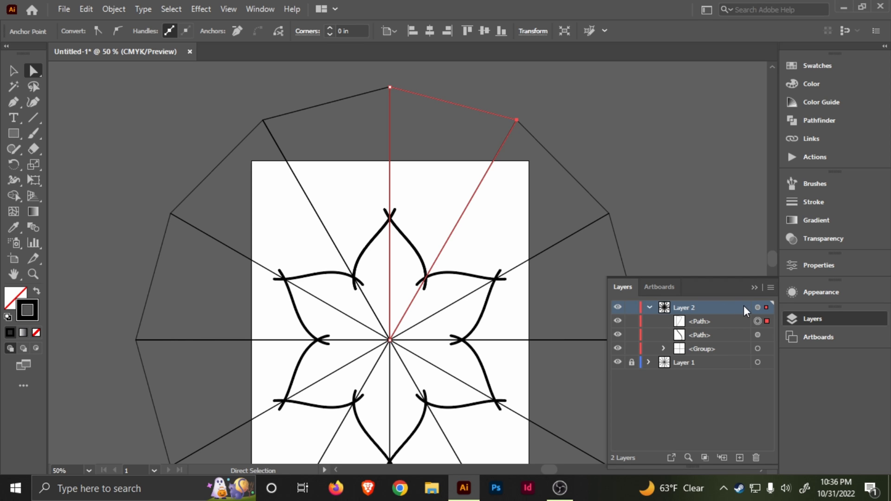
pyautogui.moveTo(704, 325)
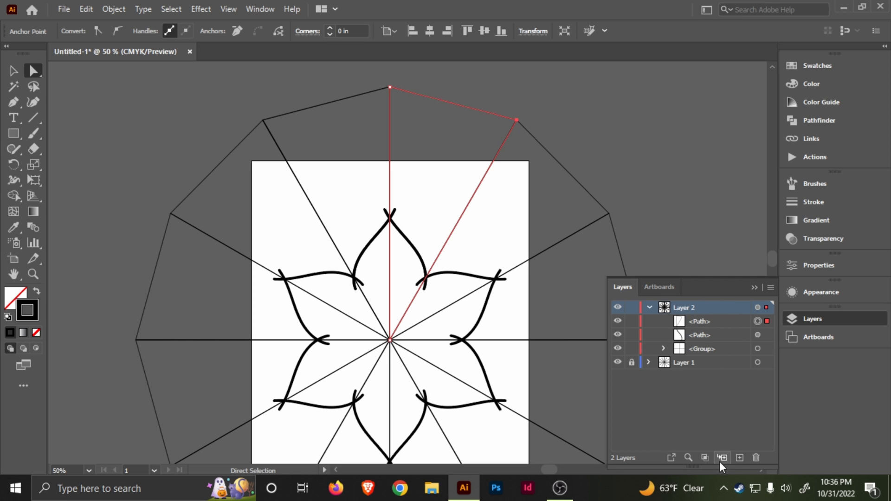
pyautogui.moveTo(704, 458)
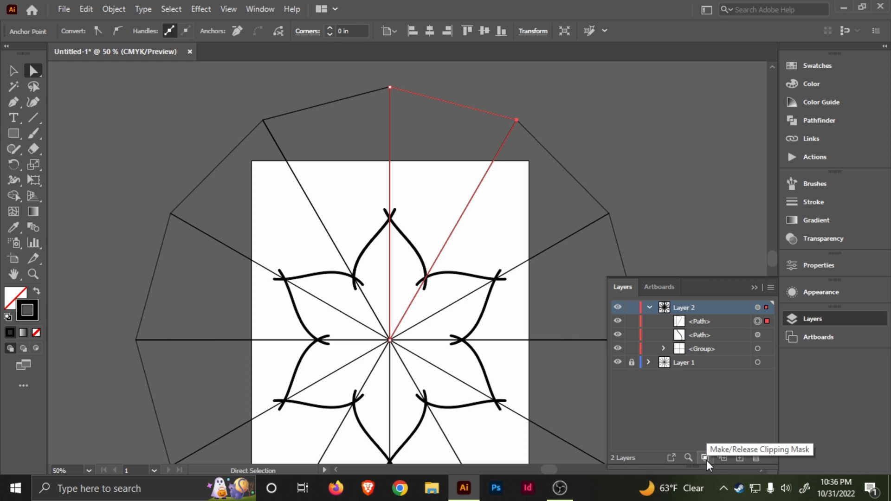
# Step: Make the wedge a clipping mask on Layer 2 via Make/Release Clipping Mask
pyautogui.click(705, 458)
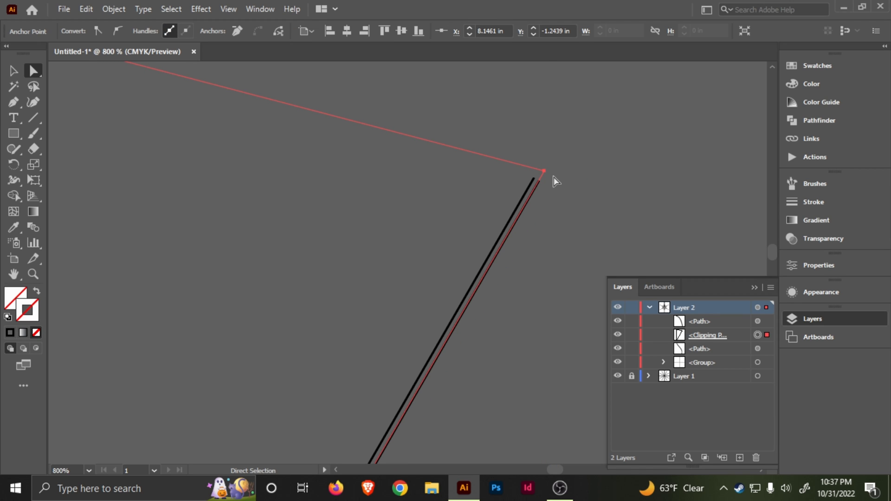
pyautogui.moveTo(541, 172); pyautogui.dragTo(541, 176)
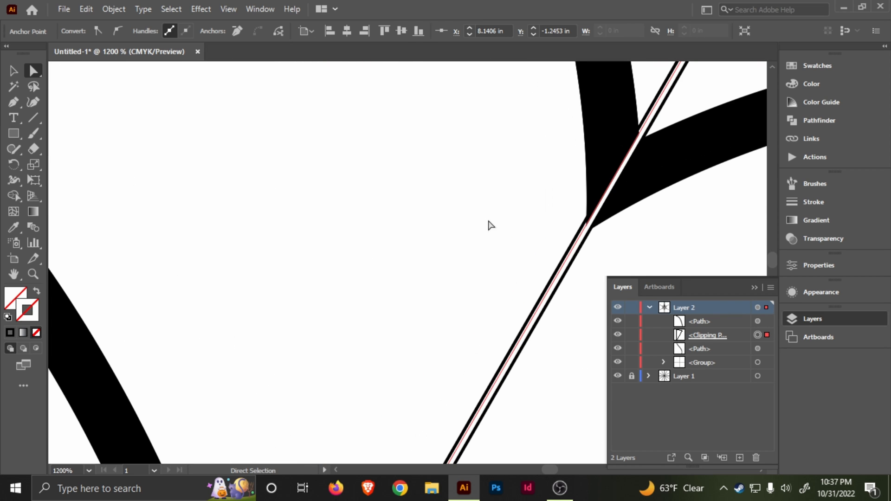
pyautogui.moveTo(546, 265)
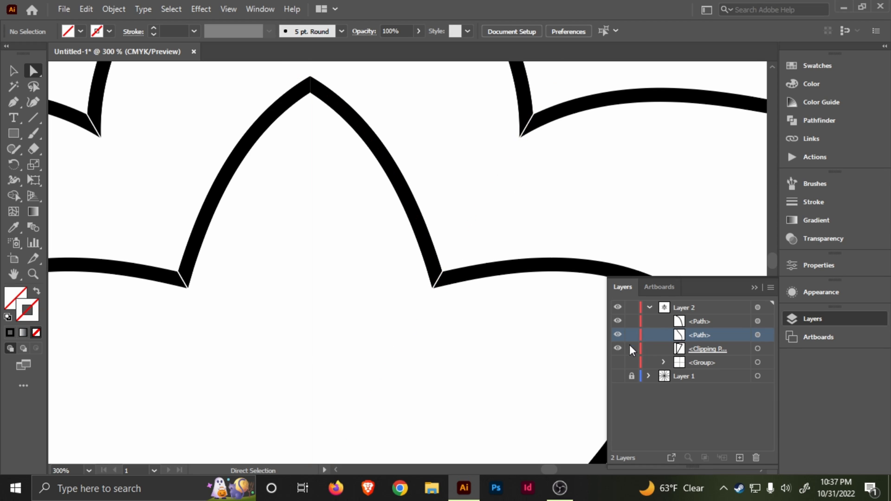
pyautogui.moveTo(656, 356)
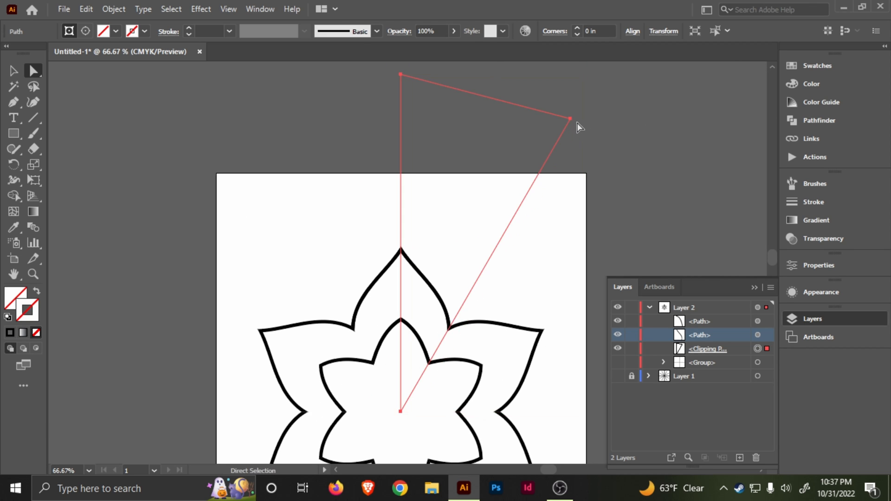
pyautogui.moveTo(33, 71)
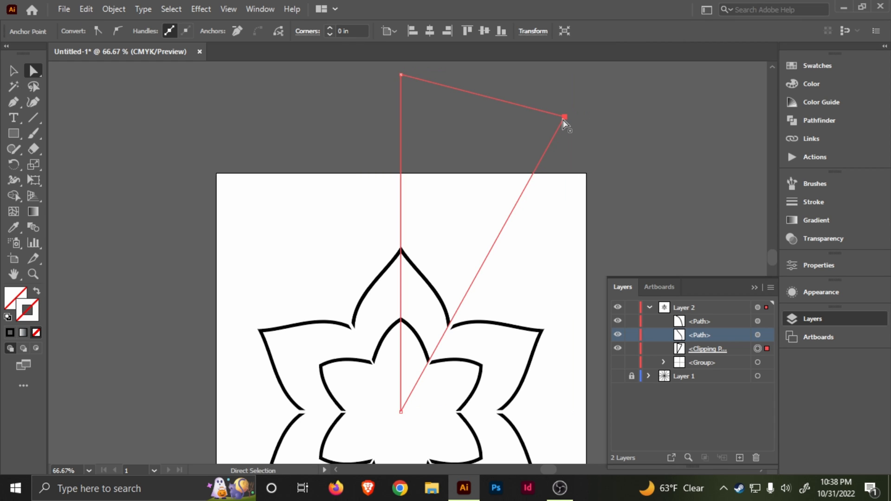
# Step: Drag the wedge's upper-right anchor down until it snaps to the guide intersection
pyautogui.moveTo(564, 117); pyautogui.dragTo(563, 128)
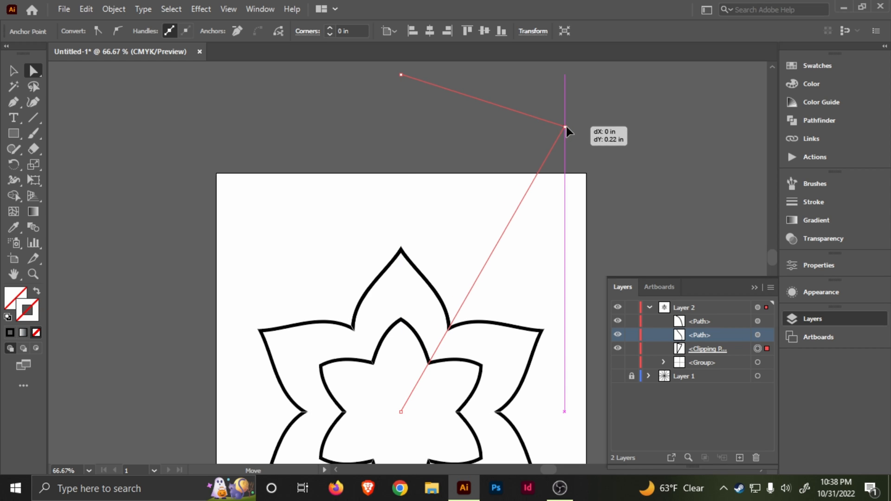
pyautogui.moveTo(564, 128); pyautogui.dragTo(568, 129)
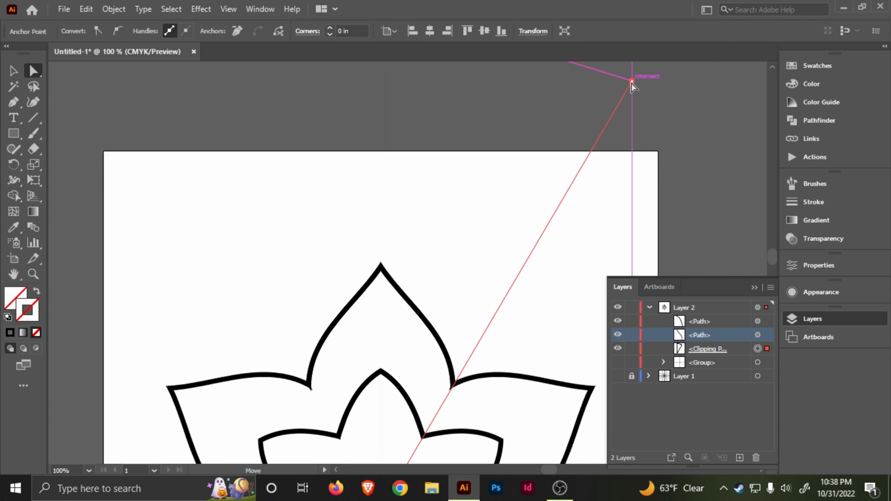
pyautogui.moveTo(632, 85); pyautogui.dragTo(625, 97)
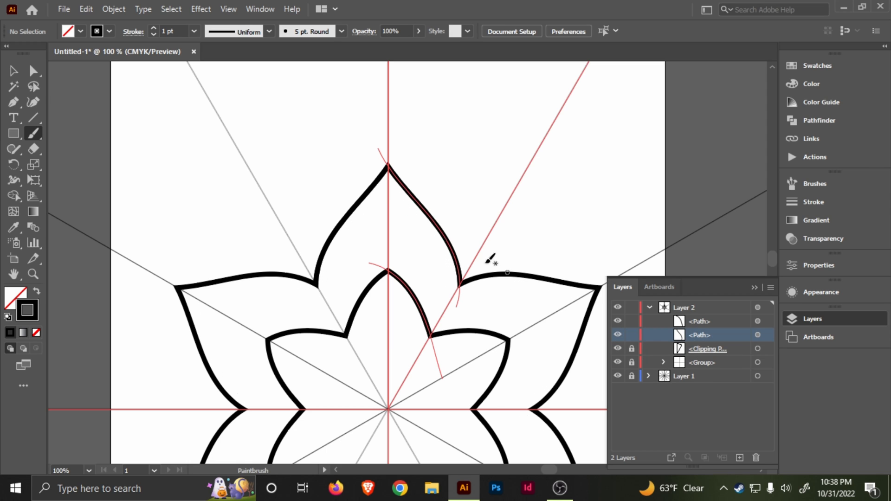
# Step: Paint several curved brush strokes along the top petal inside the wedge, repeating across all six petals
pyautogui.moveTo(386, 193); pyautogui.dragTo(455, 313)
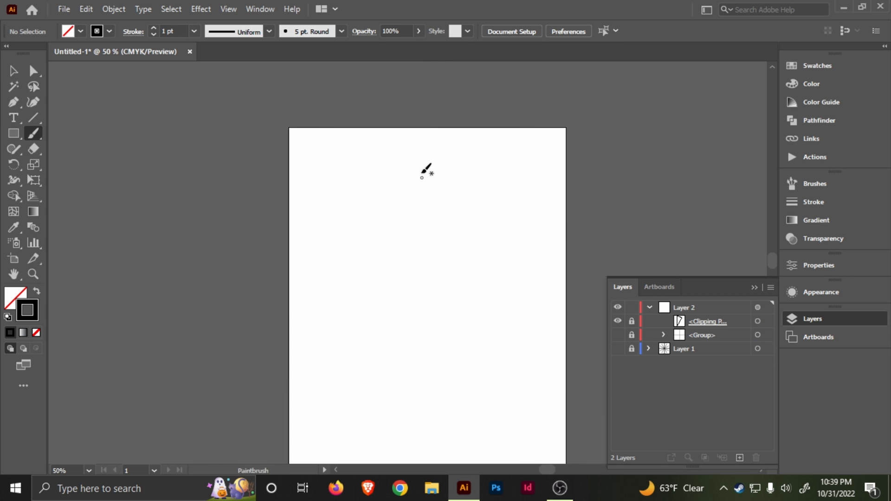
pyautogui.moveTo(423, 174); pyautogui.dragTo(455, 324)
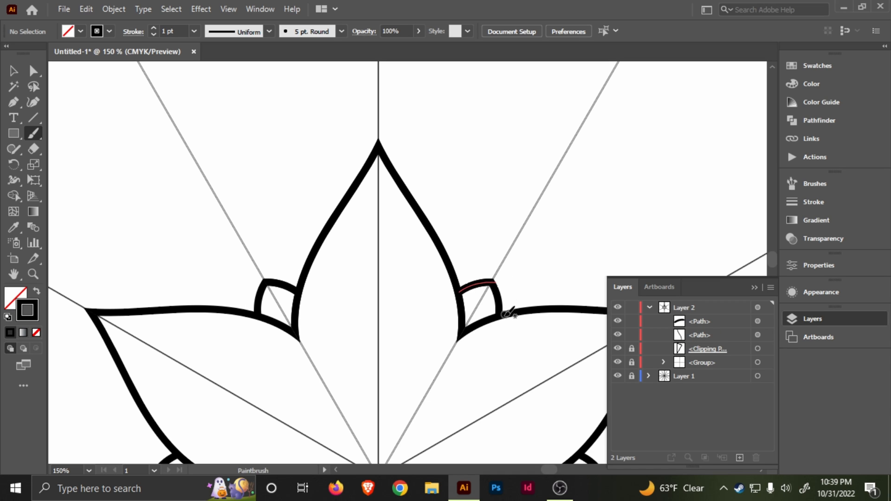
pyautogui.moveTo(453, 267)
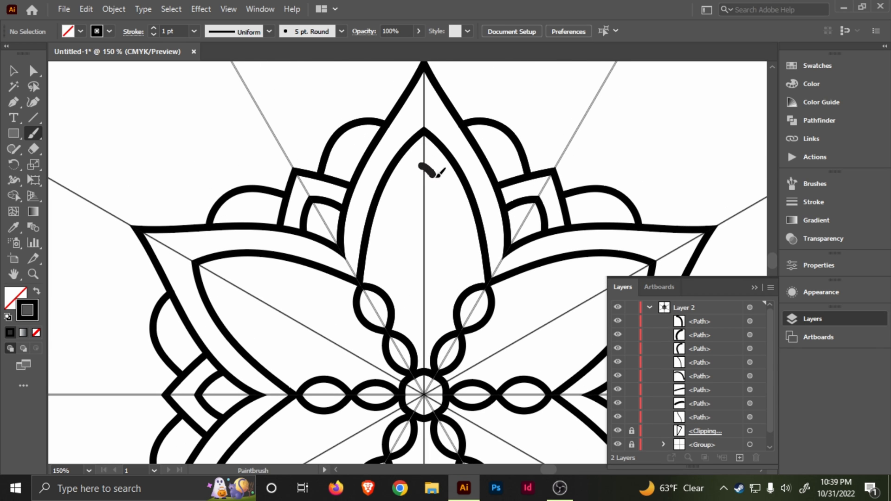
pyautogui.moveTo(423, 165); pyautogui.dragTo(466, 287)
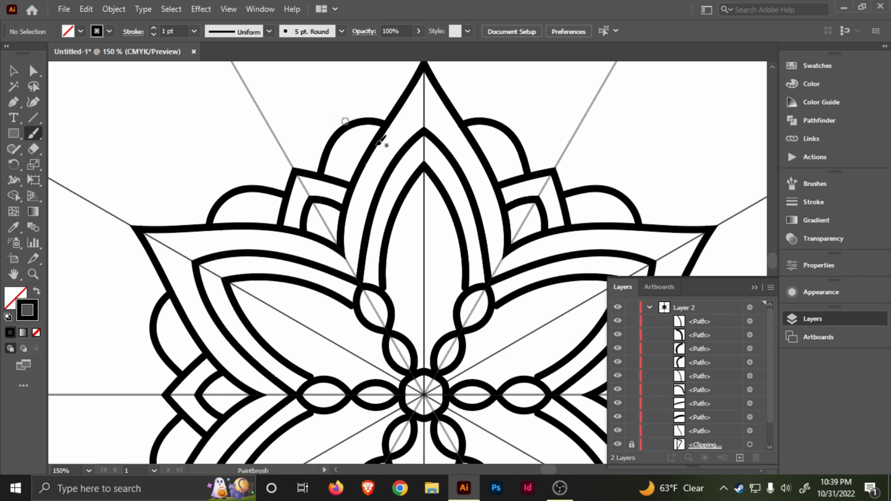
pyautogui.click(32, 71)
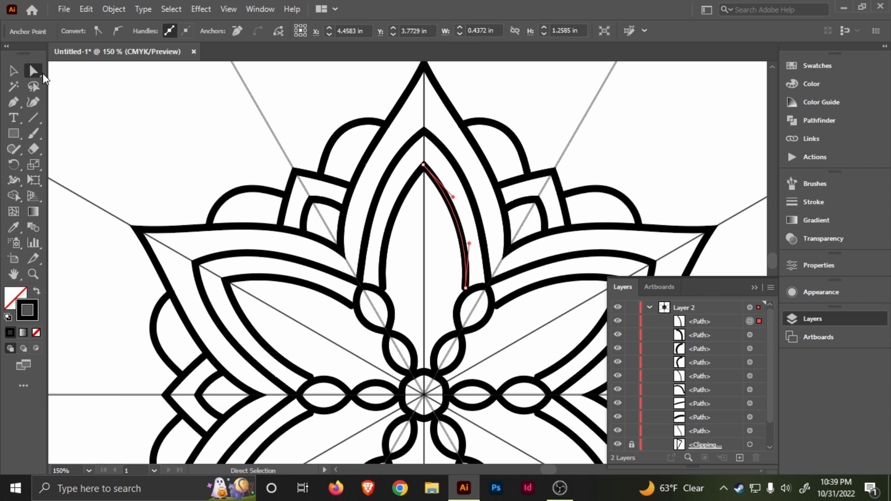
pyautogui.moveTo(63, 82)
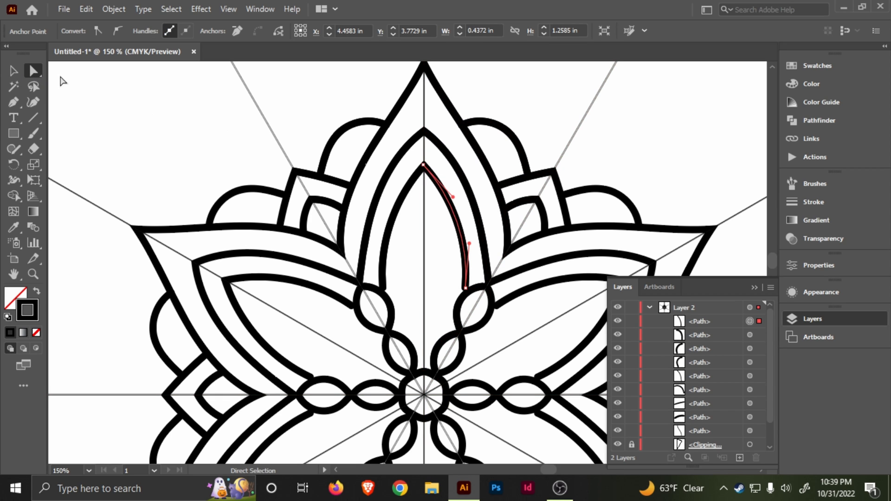
# Step: Give the inner petal path a Basic 3 pt stroke and hide the Layer 1 guide lines
pyautogui.click(13, 71)
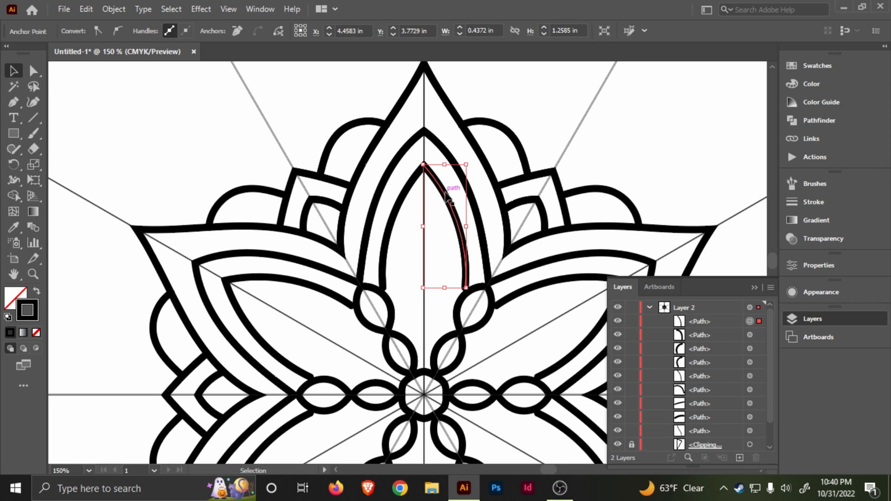
pyautogui.click(13, 71)
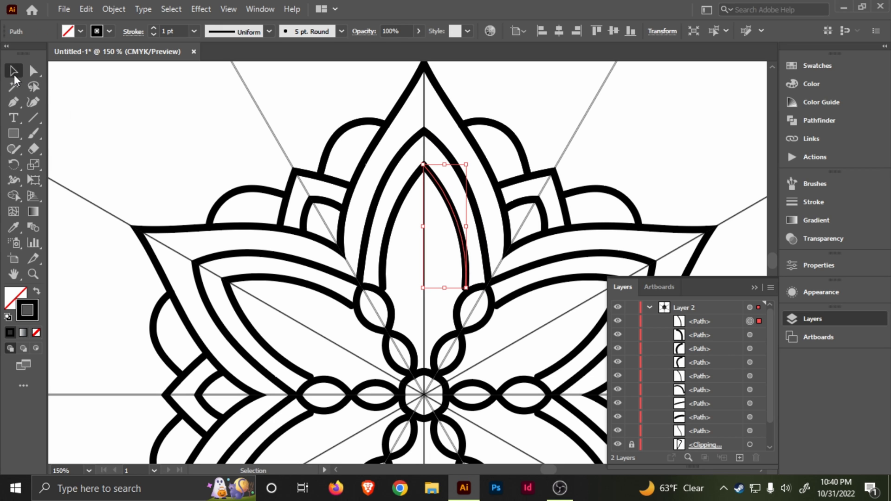
pyautogui.moveTo(436, 201)
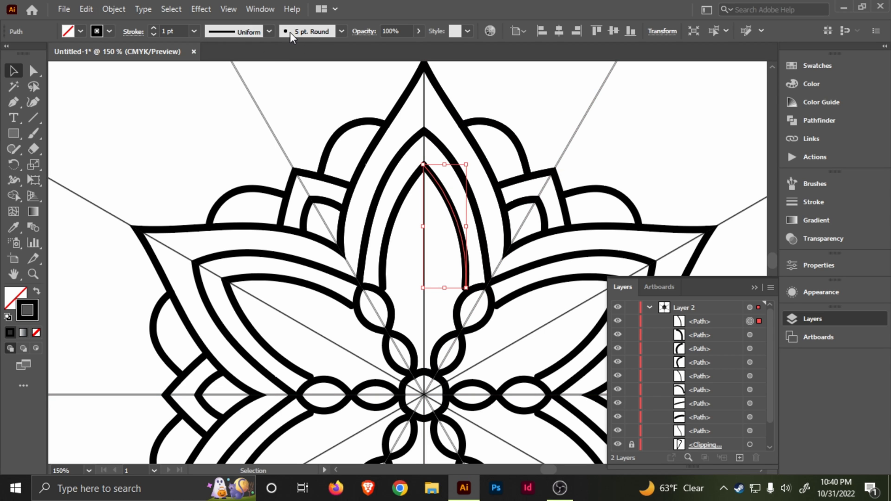
pyautogui.click(341, 32)
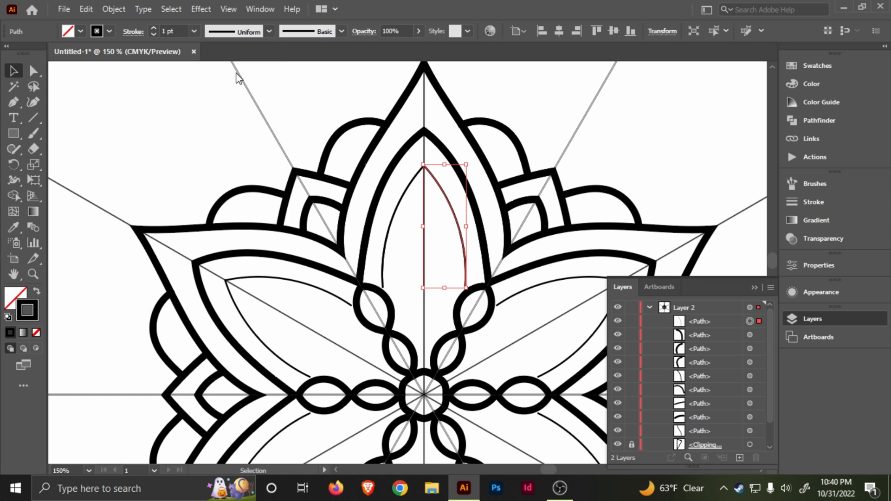
pyautogui.write('3 pt')
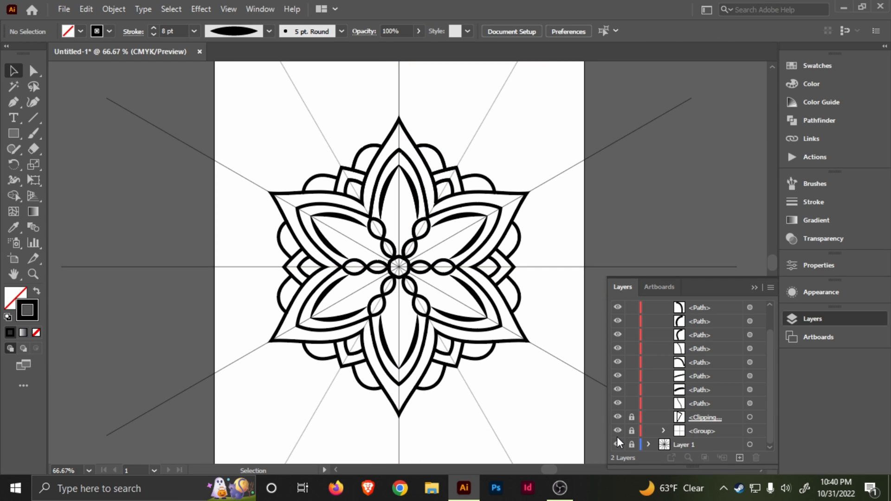
pyautogui.click(618, 444)
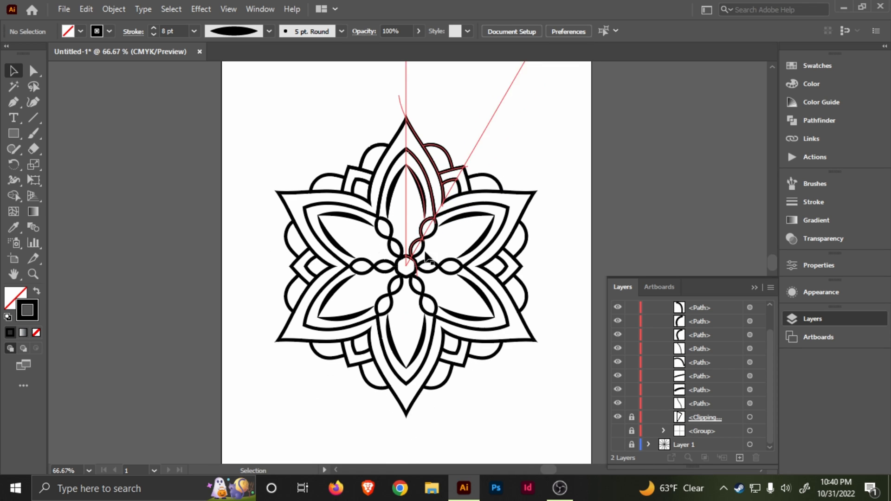
pyautogui.moveTo(373, 145)
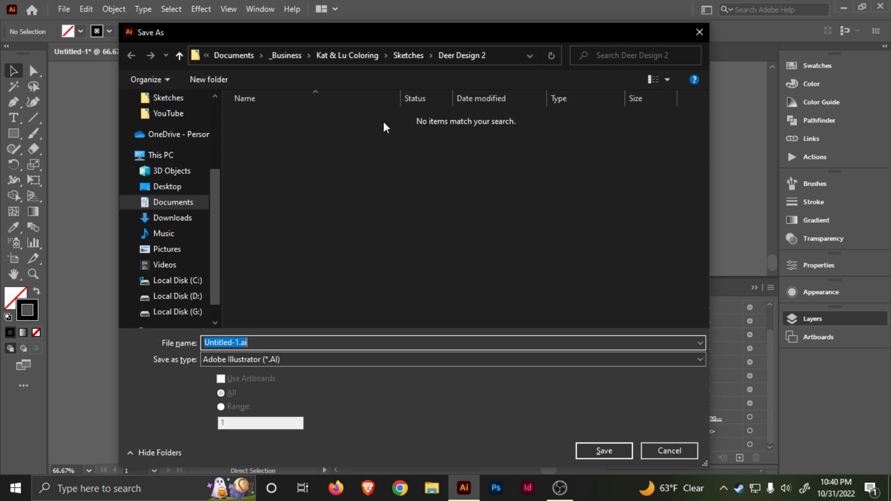
# Step: Save the document as Untitled-1.ai, accepting the Illustrator Options defaults
pyautogui.click(604, 452)
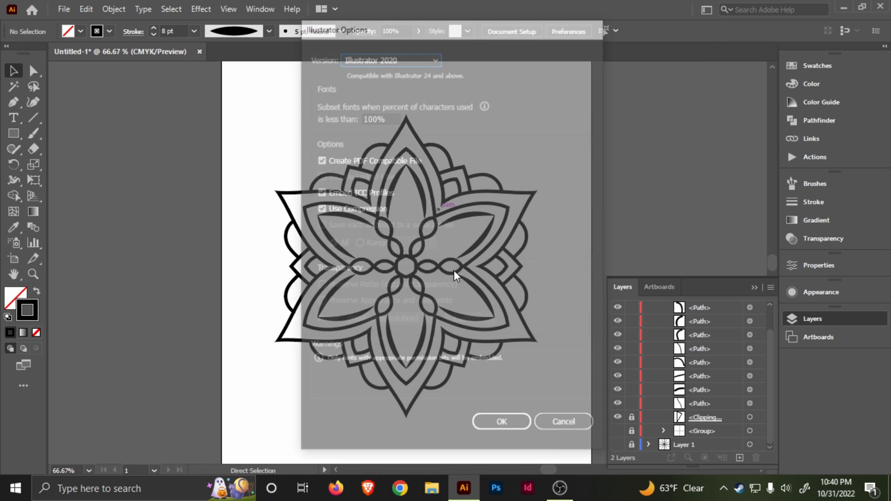
pyautogui.click(502, 422)
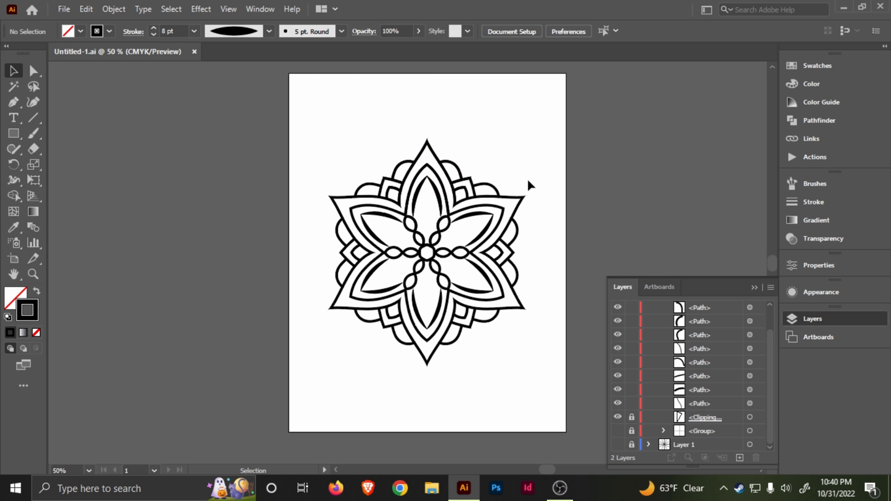
pyautogui.moveTo(471, 149)
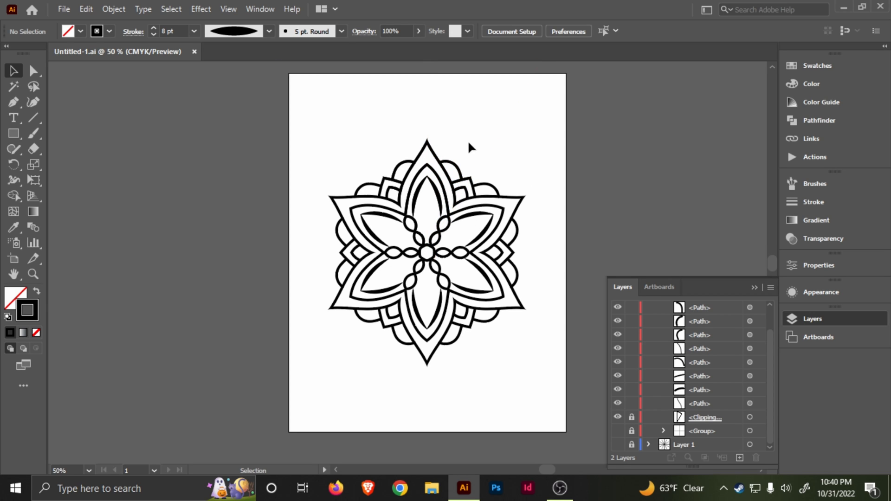
pyautogui.moveTo(466, 185)
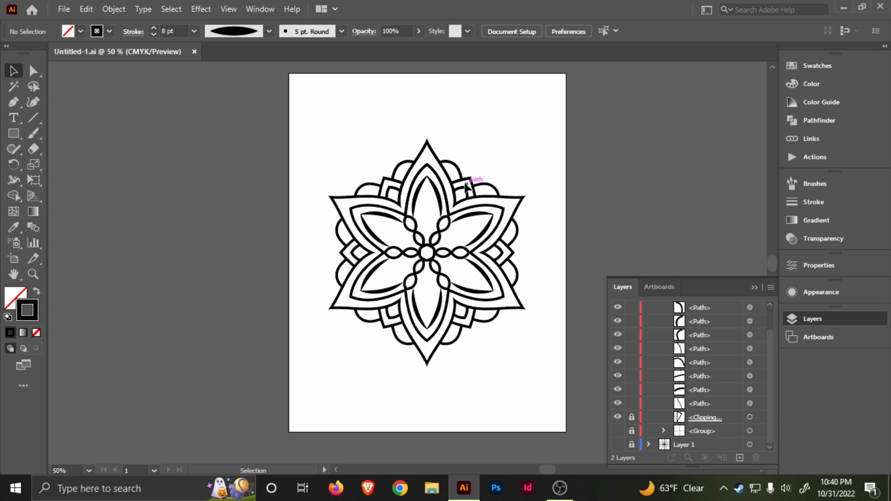
pyautogui.moveTo(498, 167)
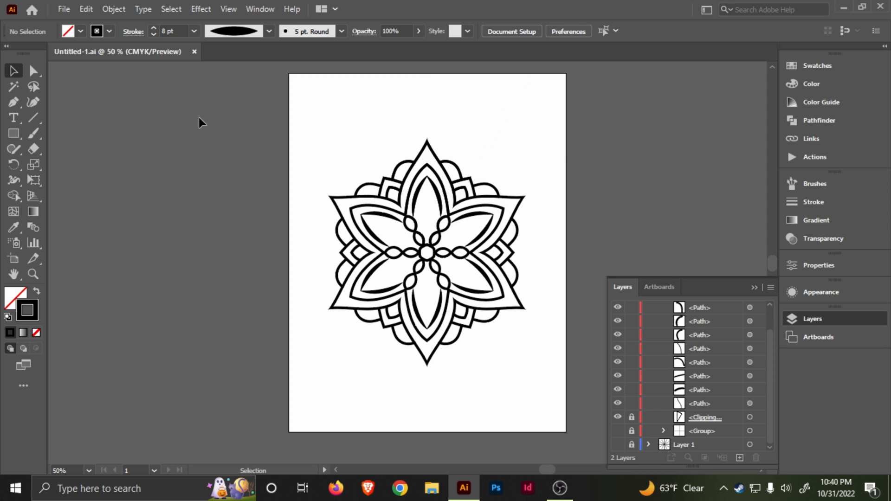
pyautogui.moveTo(479, 235)
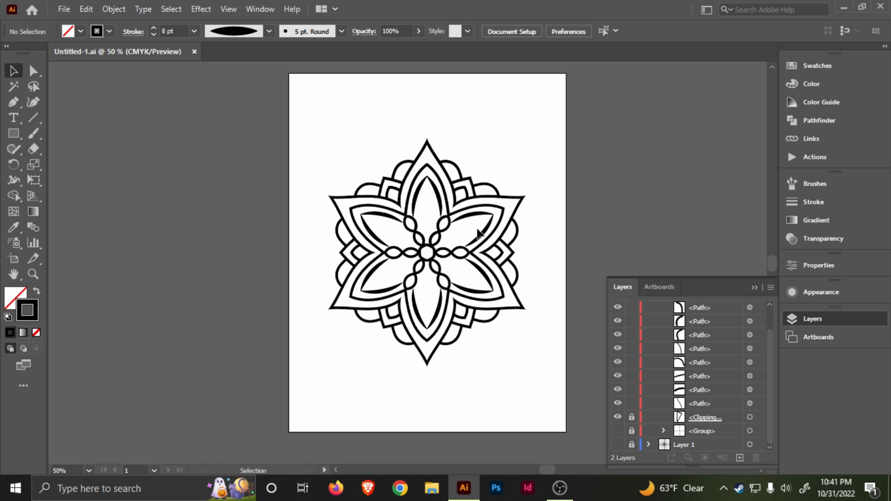
pyautogui.moveTo(492, 76)
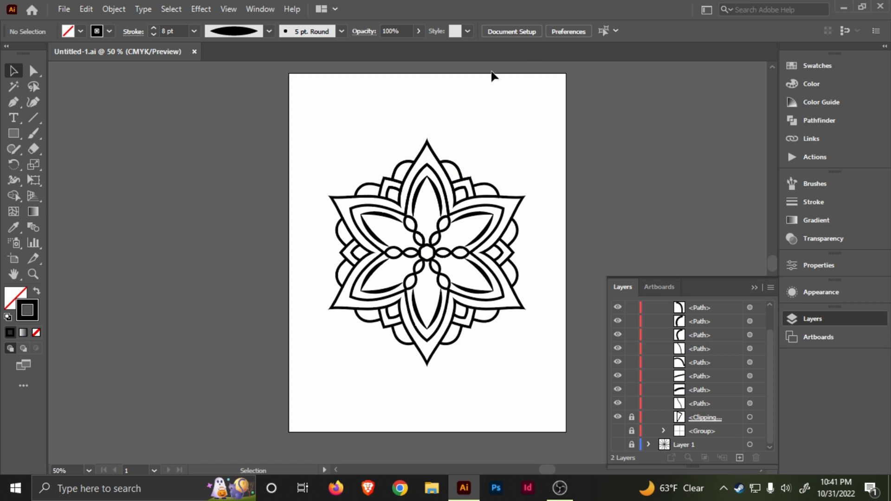
pyautogui.moveTo(464, 183)
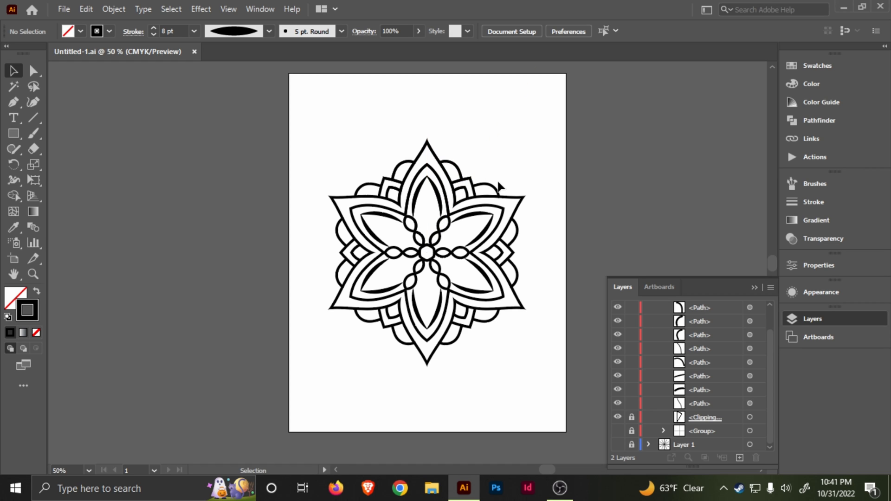
pyautogui.moveTo(376, 124)
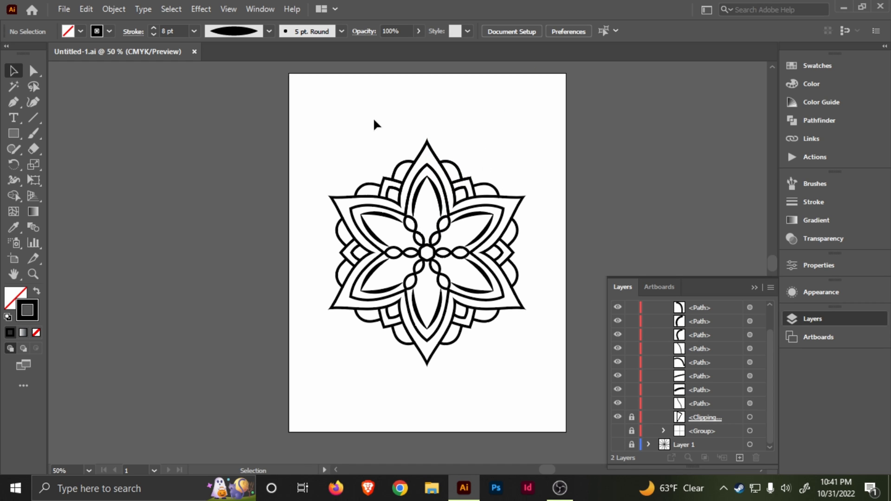
pyautogui.moveTo(372, 127)
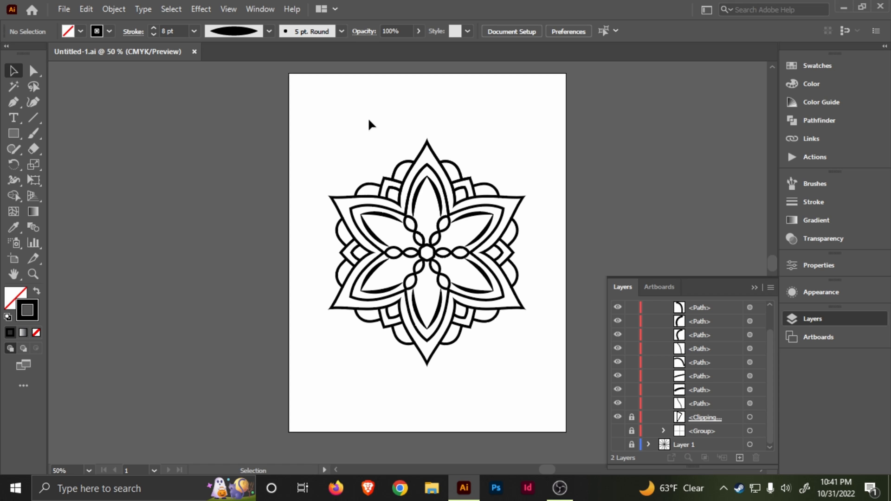
pyautogui.moveTo(496, 150)
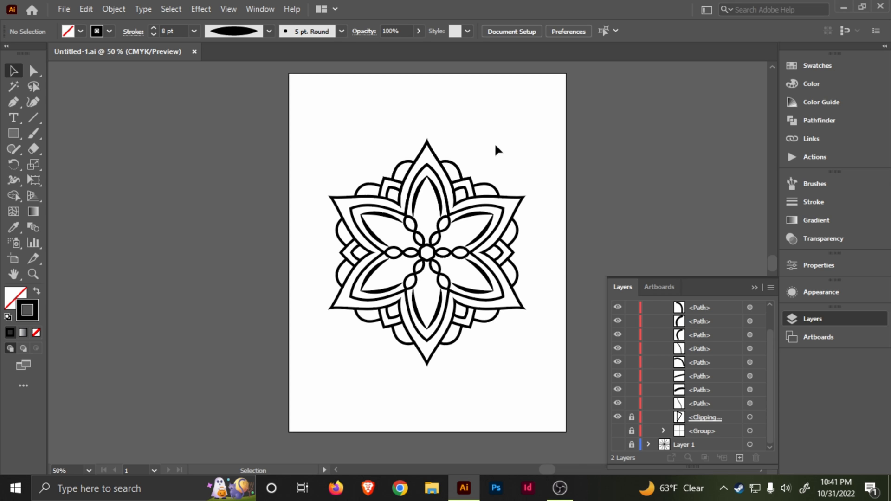
pyautogui.moveTo(565, 488)
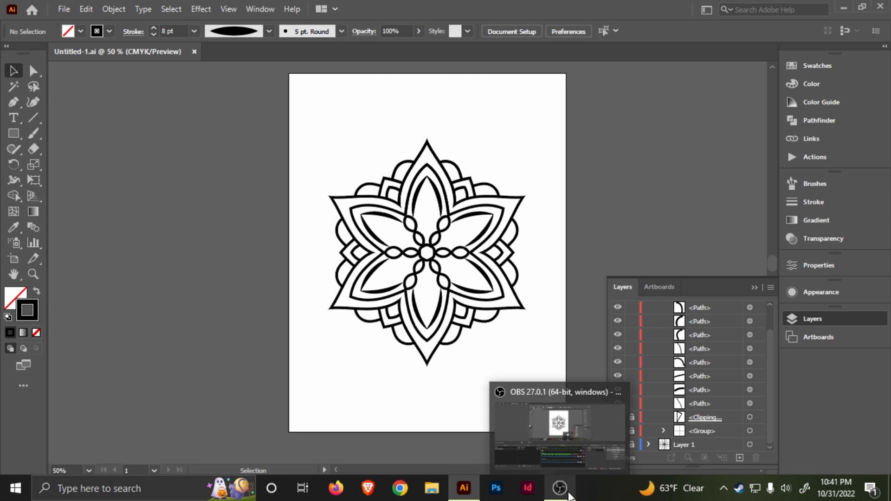